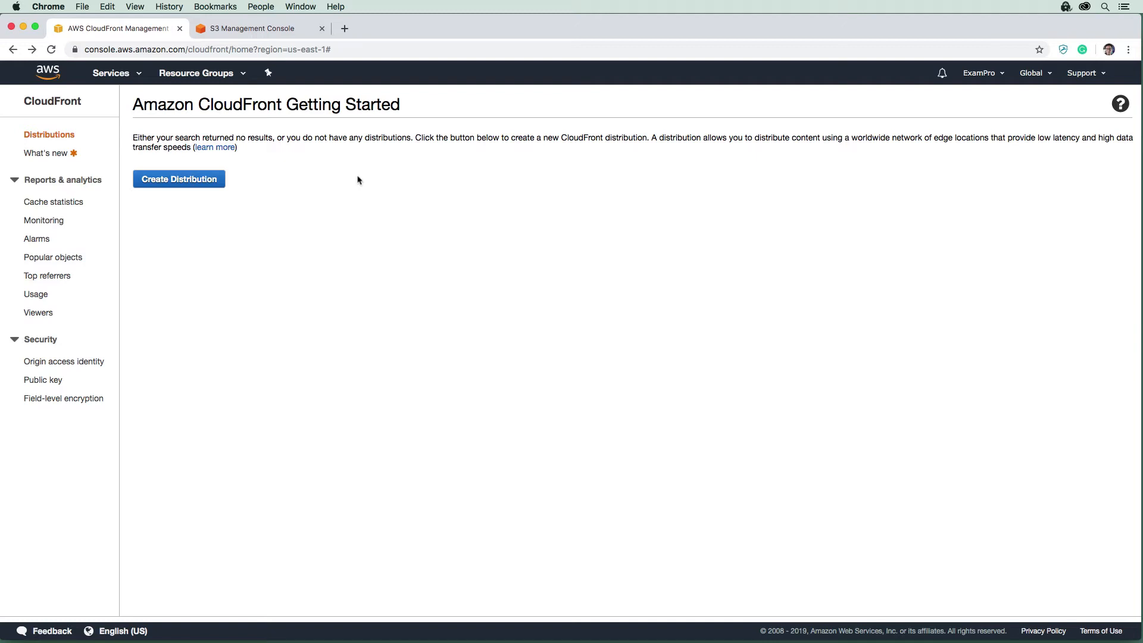
mouse_move(354, 176)
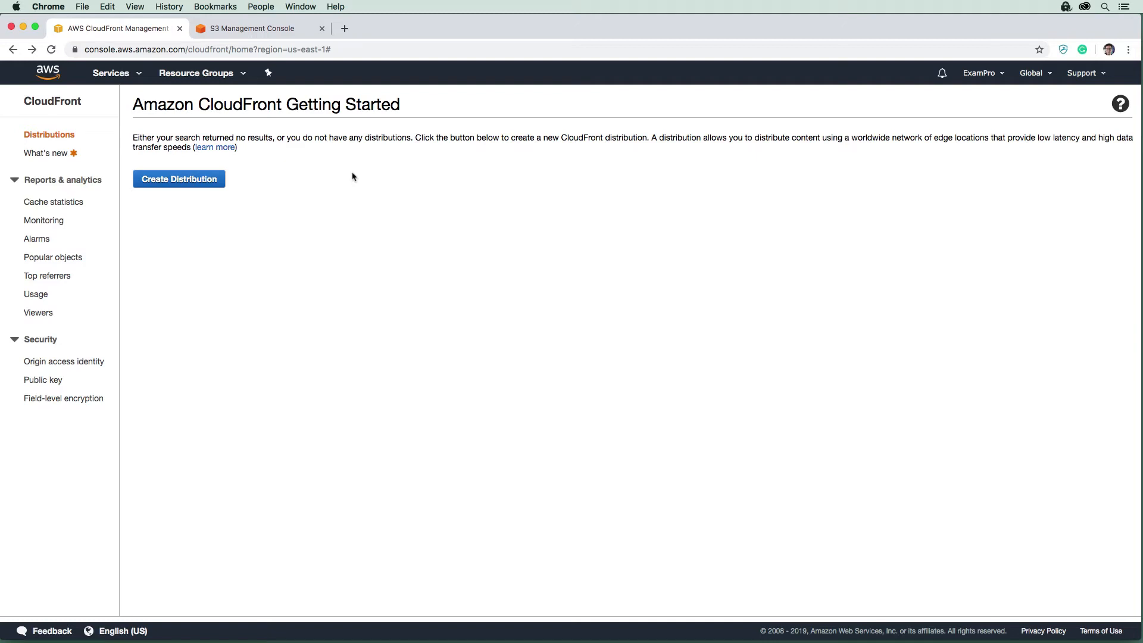
Review the exampro-000 bucket contents, then return to the CloudFront getting-started page
click(254, 29)
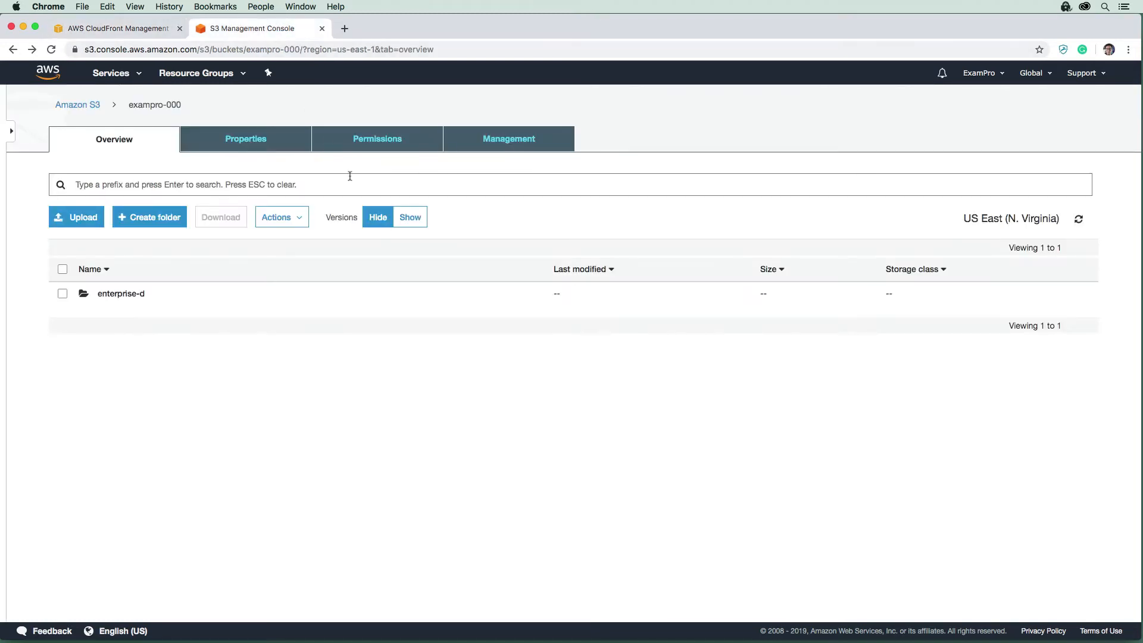
mouse_move(122, 293)
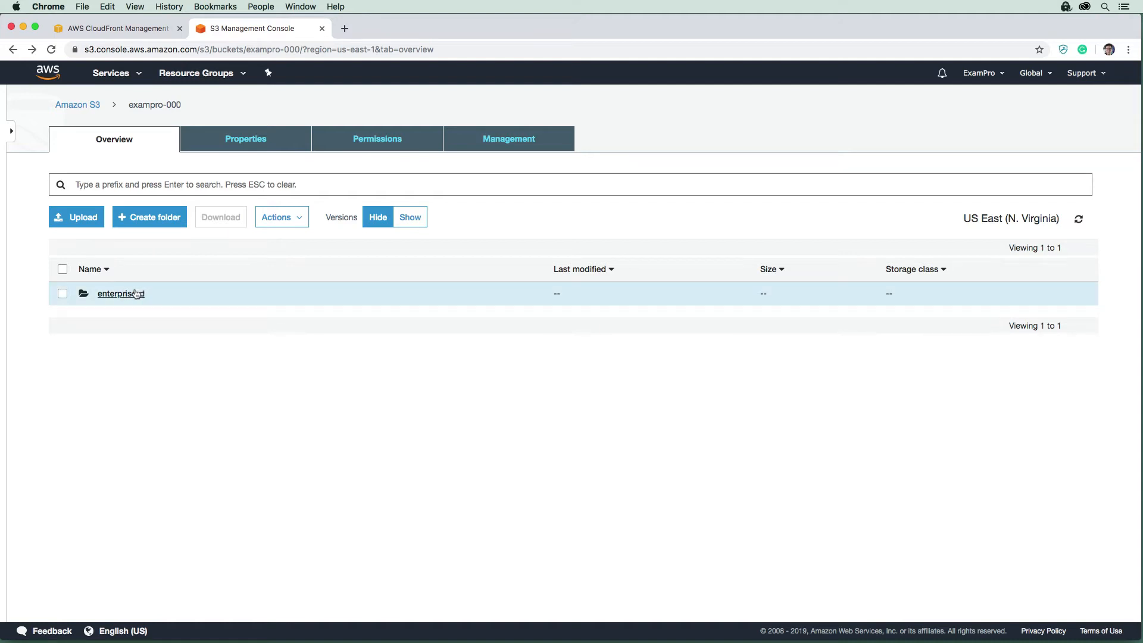
mouse_move(138, 274)
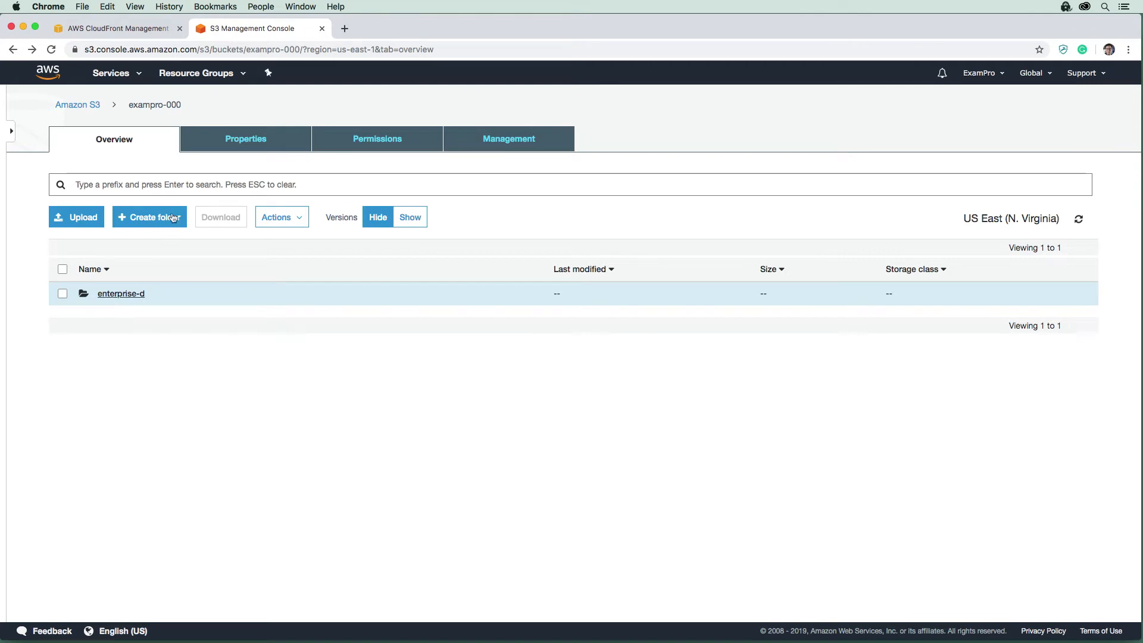
click(117, 28)
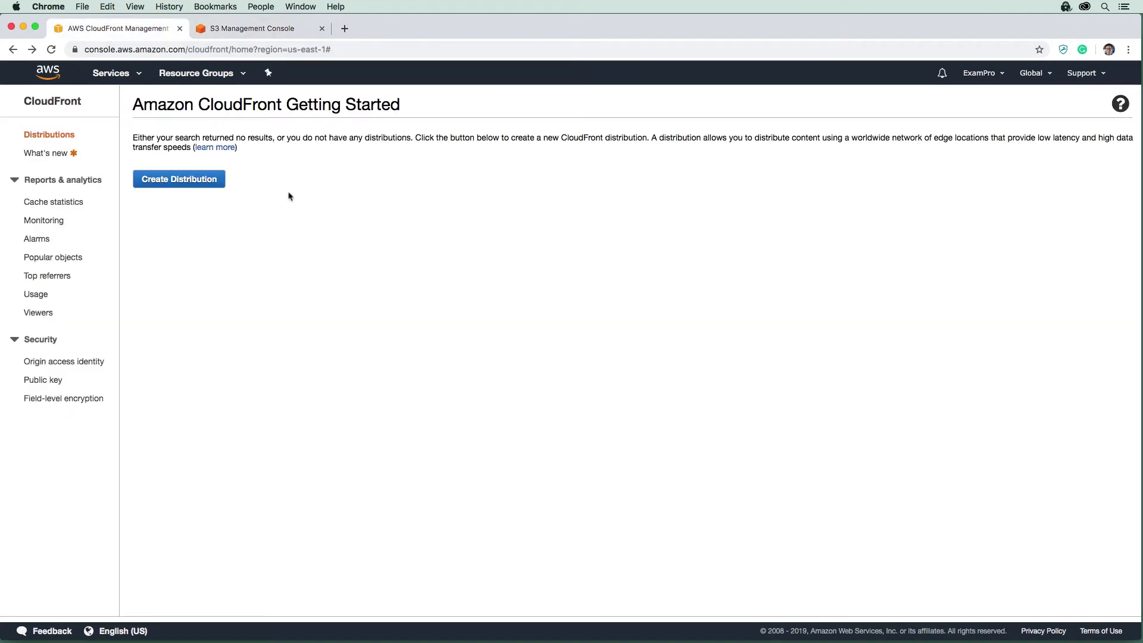
mouse_move(87, 102)
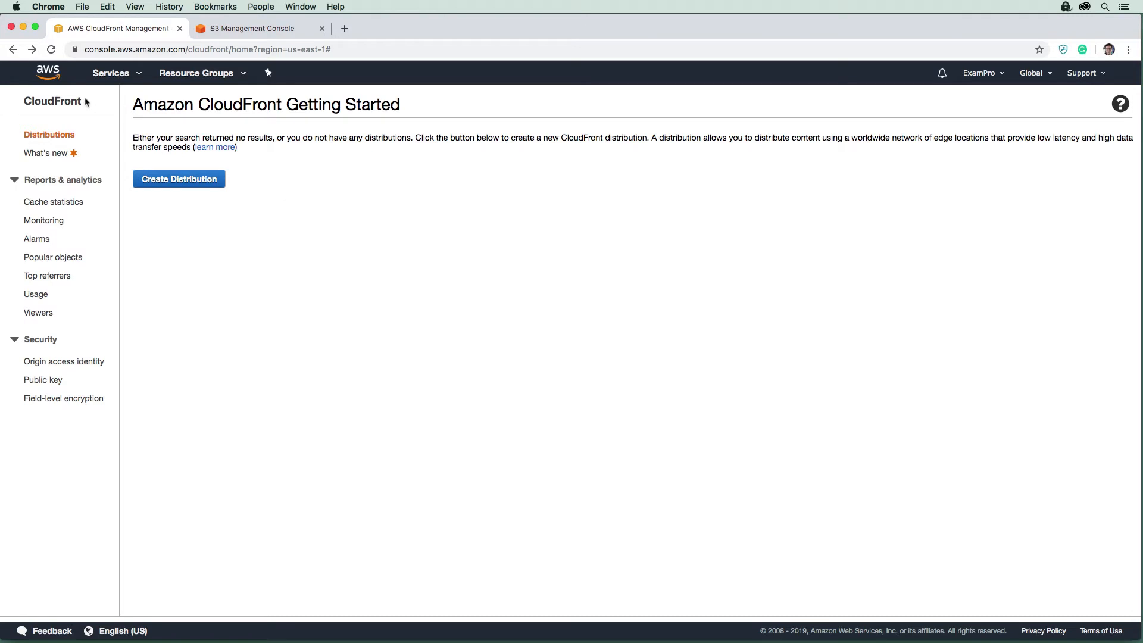
Find CloudFront among the AWS services and start a new distribution
click(112, 73)
text(cloudfront)
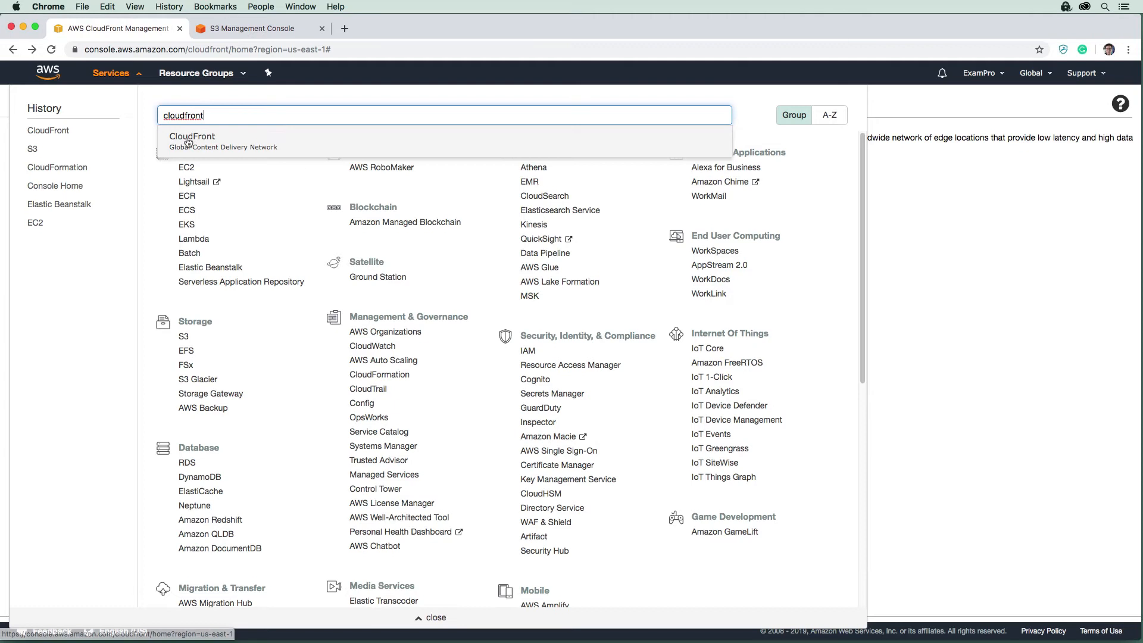
click(192, 140)
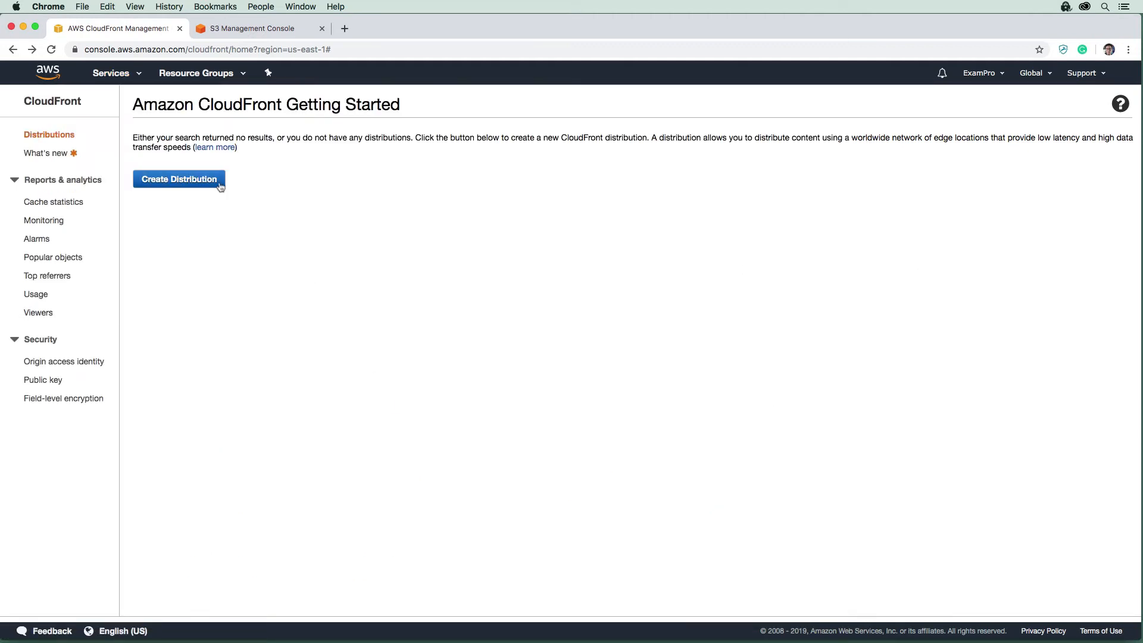
click(179, 179)
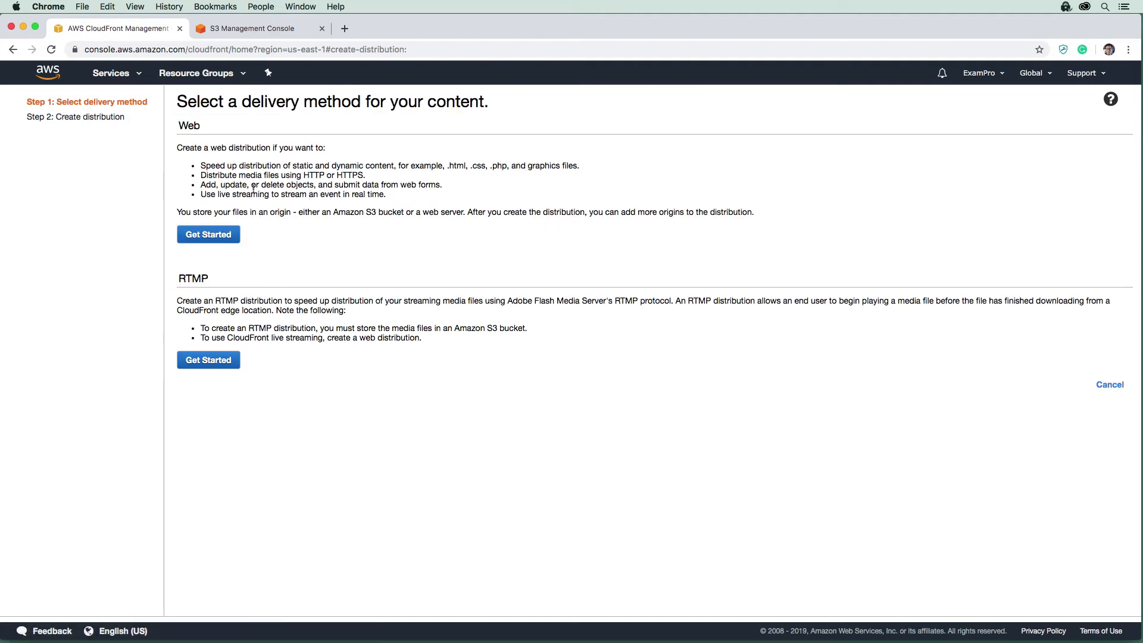
mouse_move(286, 350)
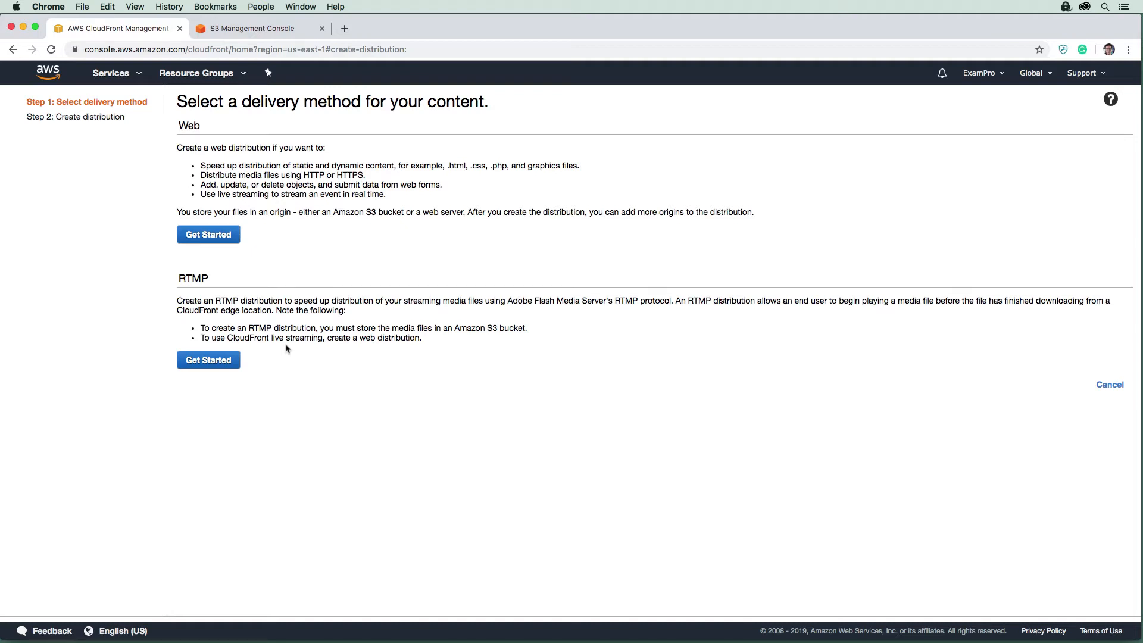
mouse_move(657, 311)
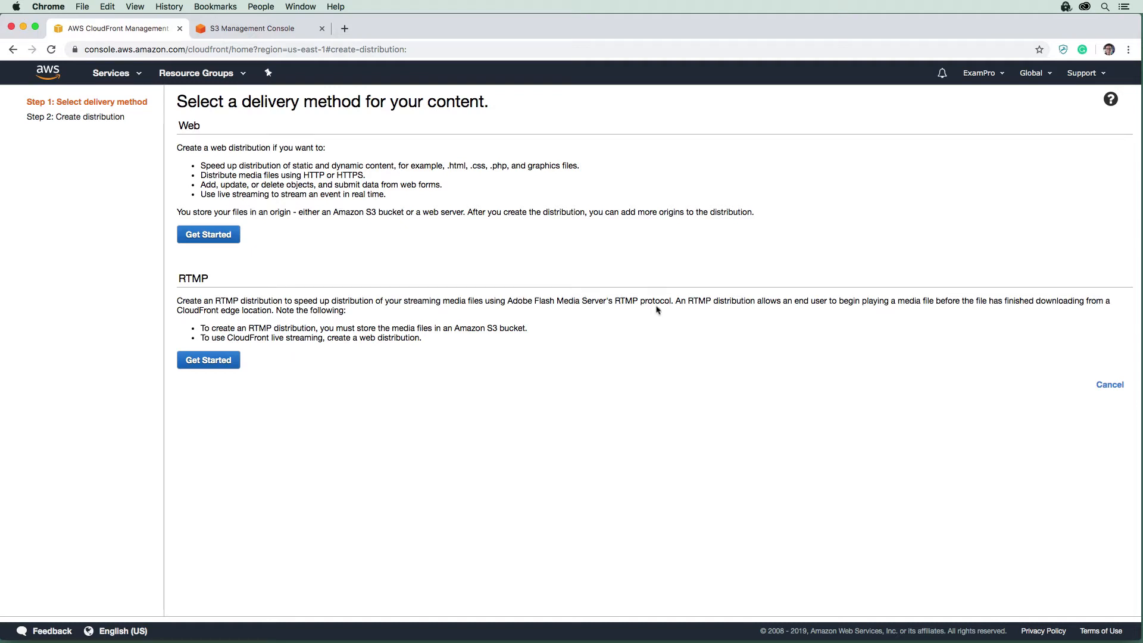
mouse_move(652, 313)
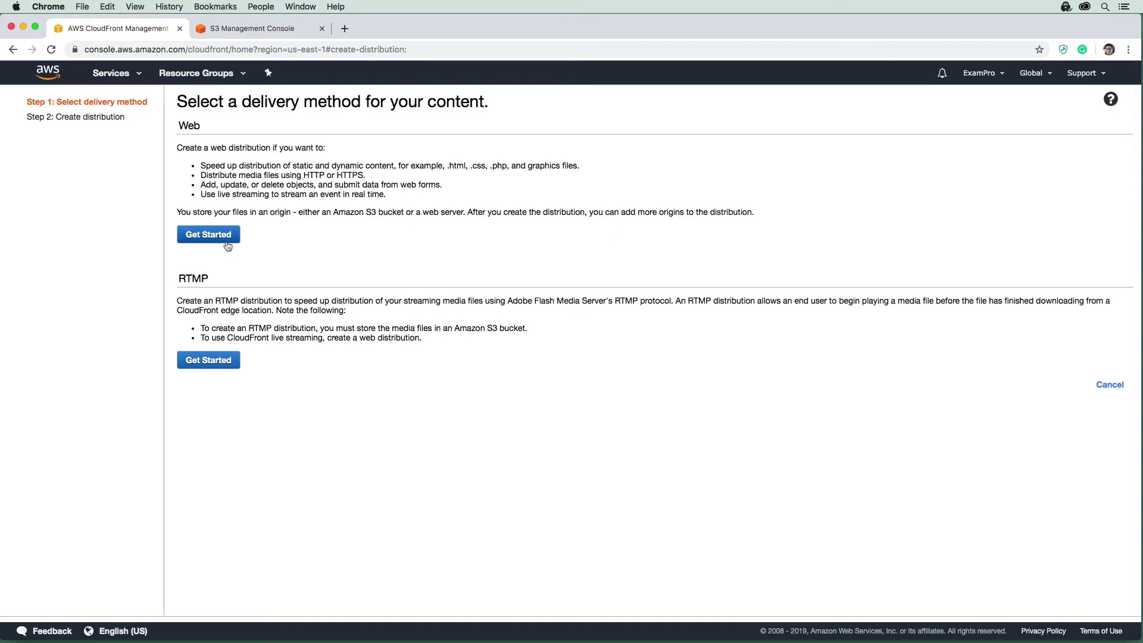
Choose a Web distribution with origin exampro-000.s3.amazonaws.com, giving Origin ID S3-exampro-000
click(208, 235)
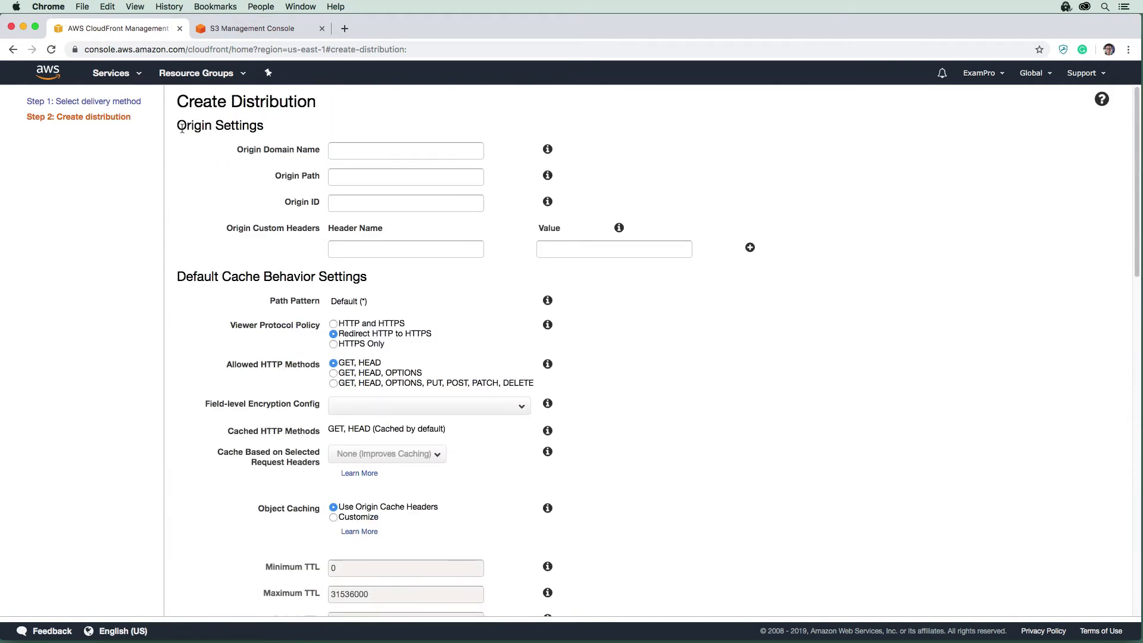
double_click(219, 127)
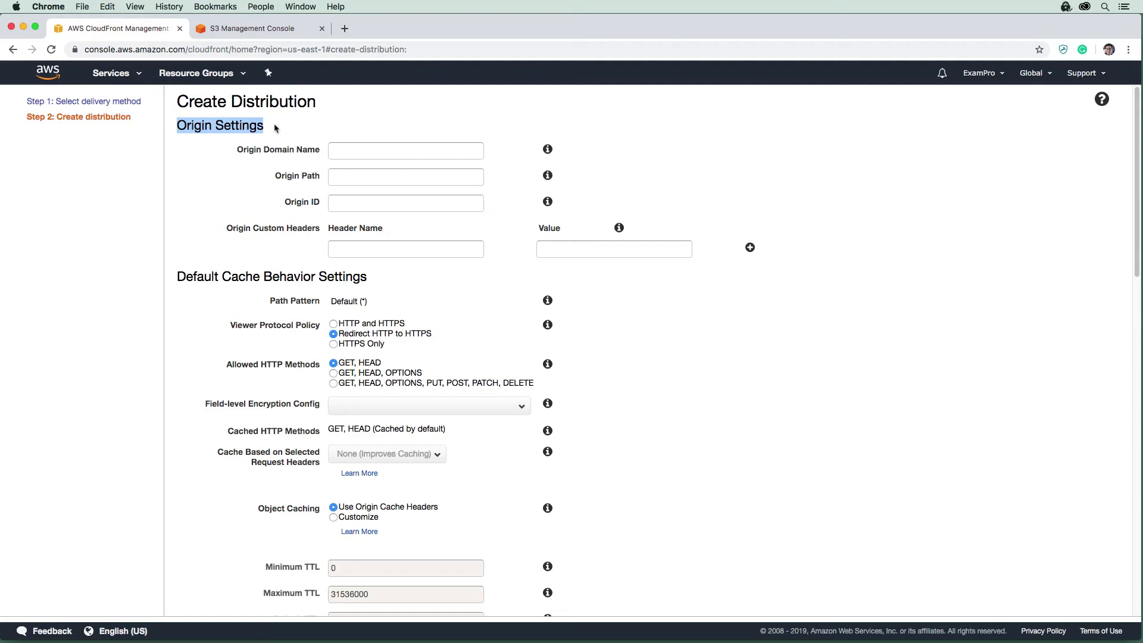
mouse_move(376, 169)
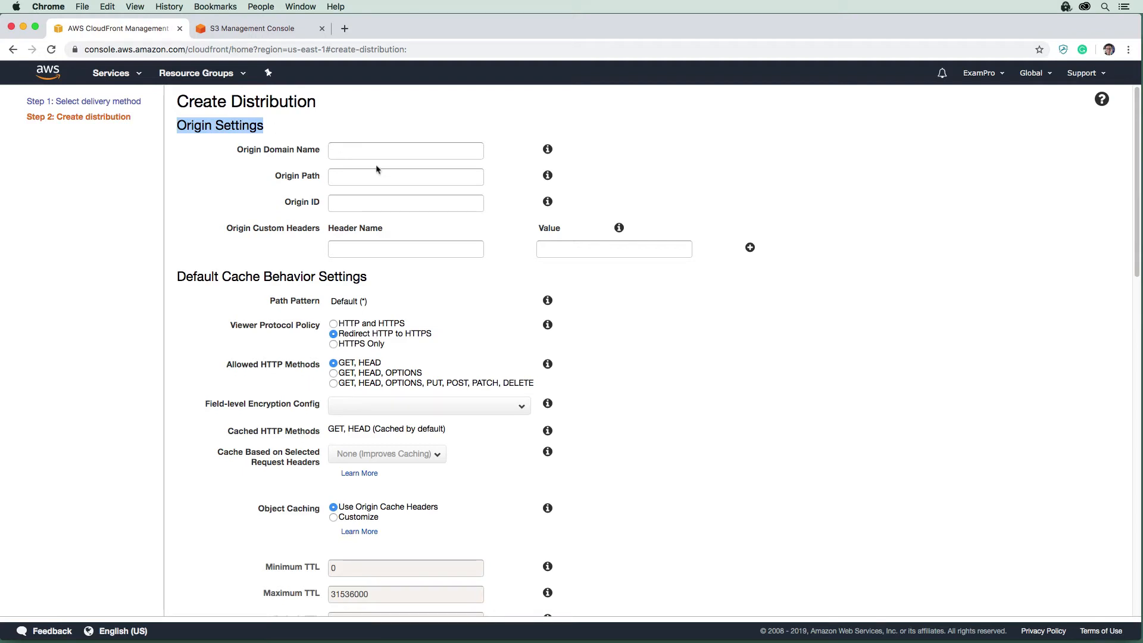
click(404, 151)
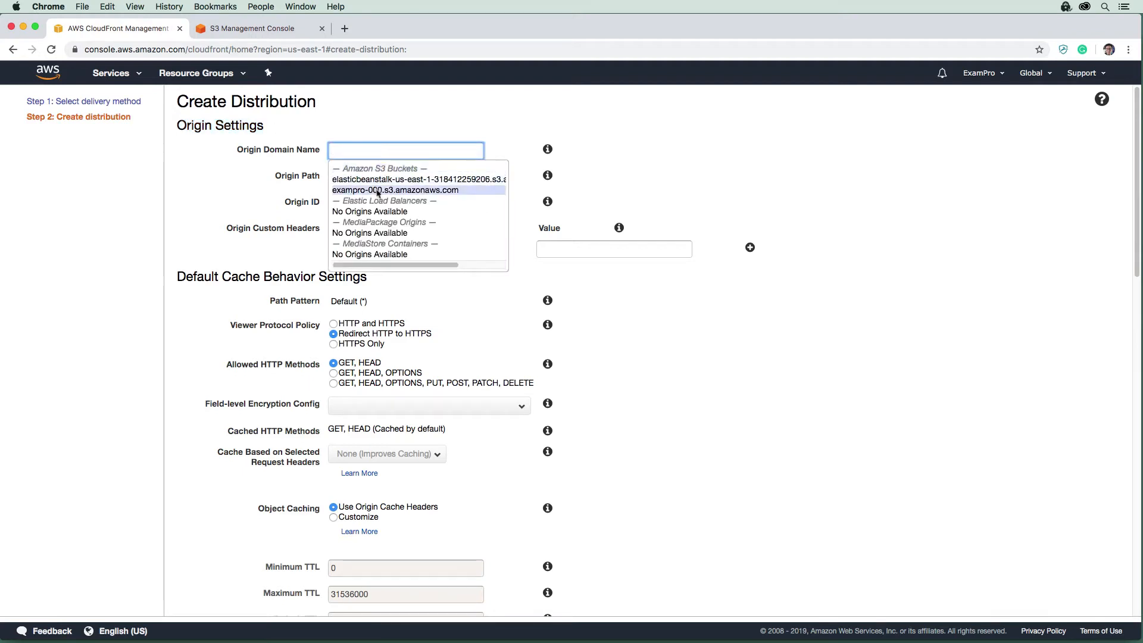
click(401, 190)
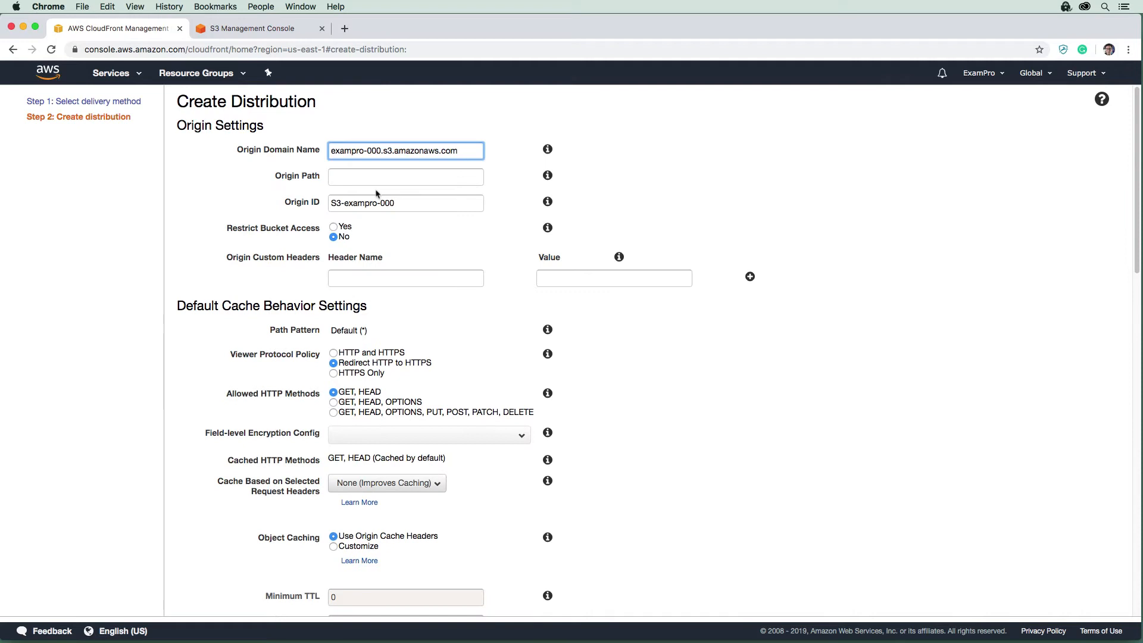
click(405, 176)
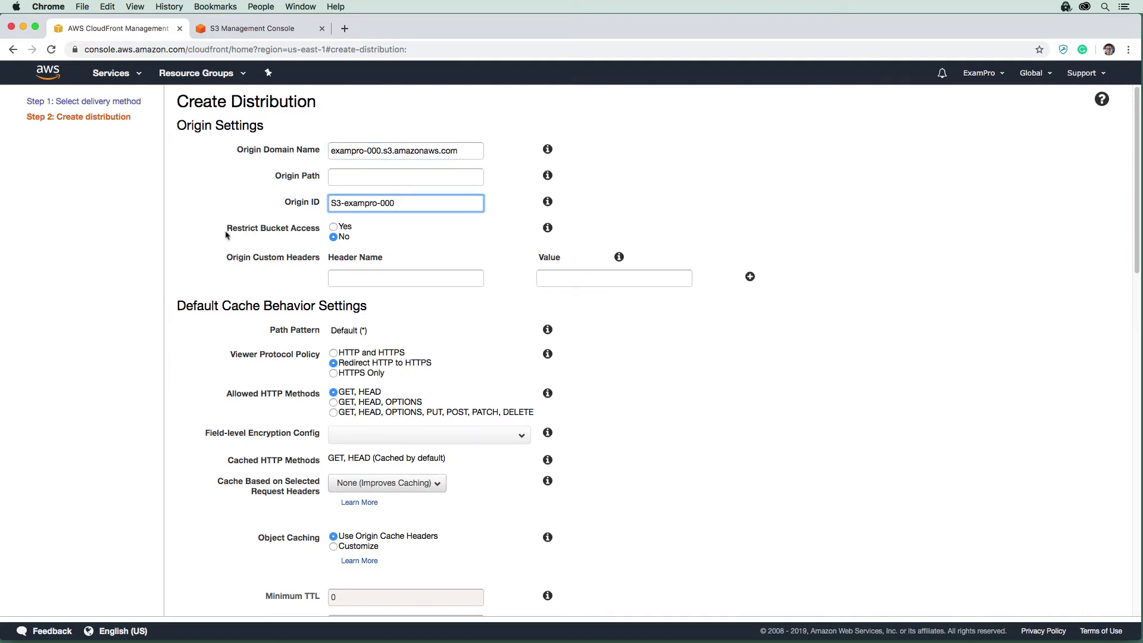
double_click(273, 228)
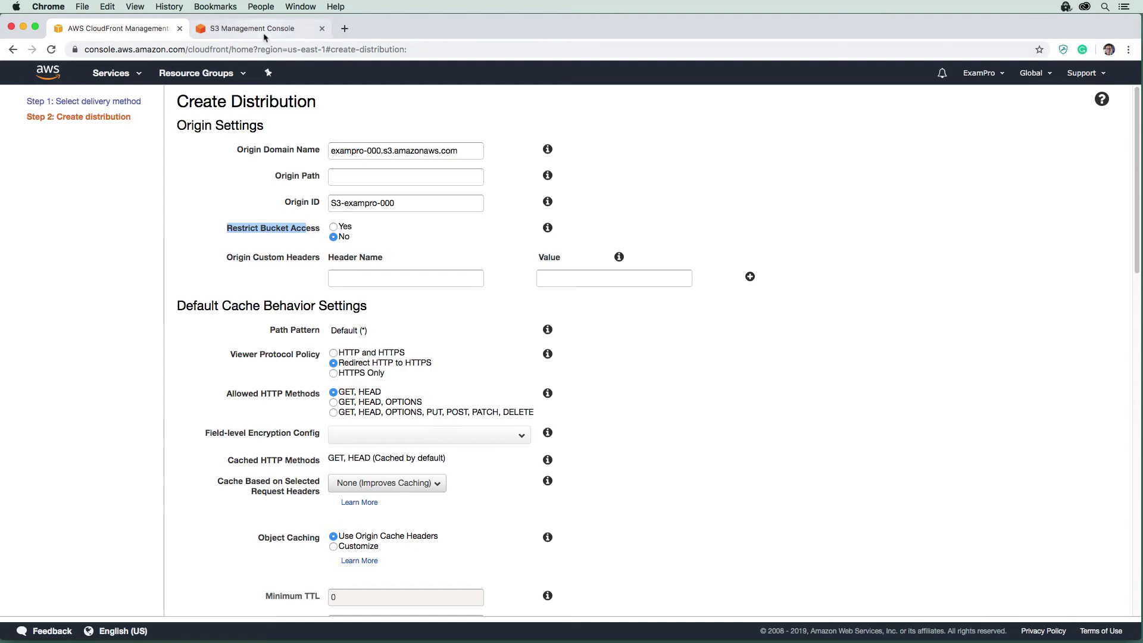
View enterprise-d/data.jpg at its direct S3 object URL in a new tab, then return to the form
click(259, 29)
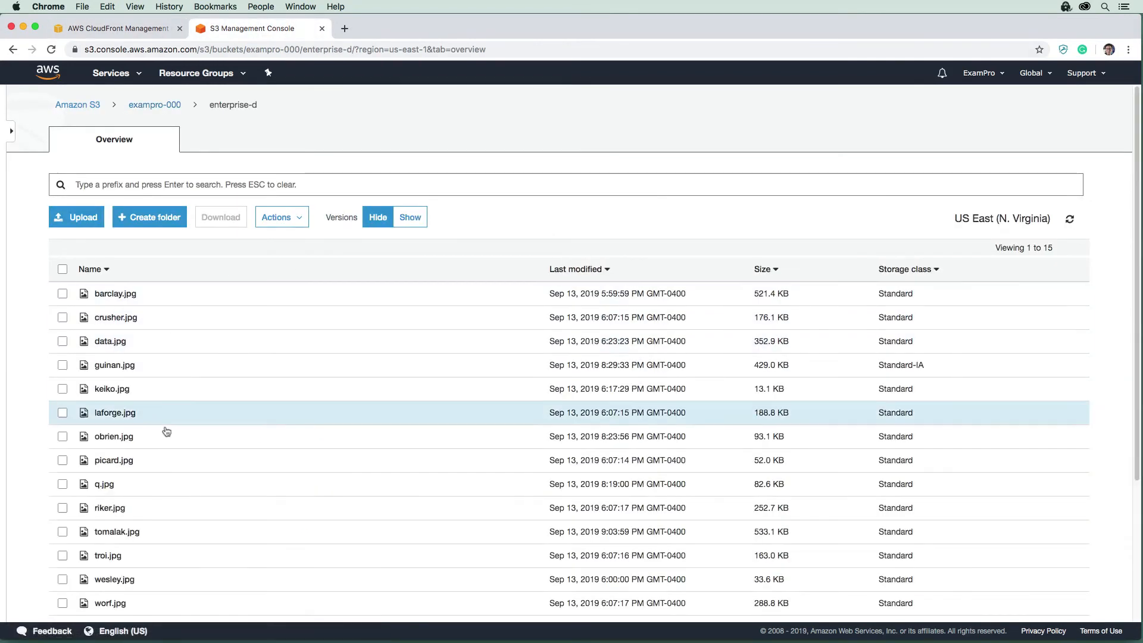
scroll(down, 3)
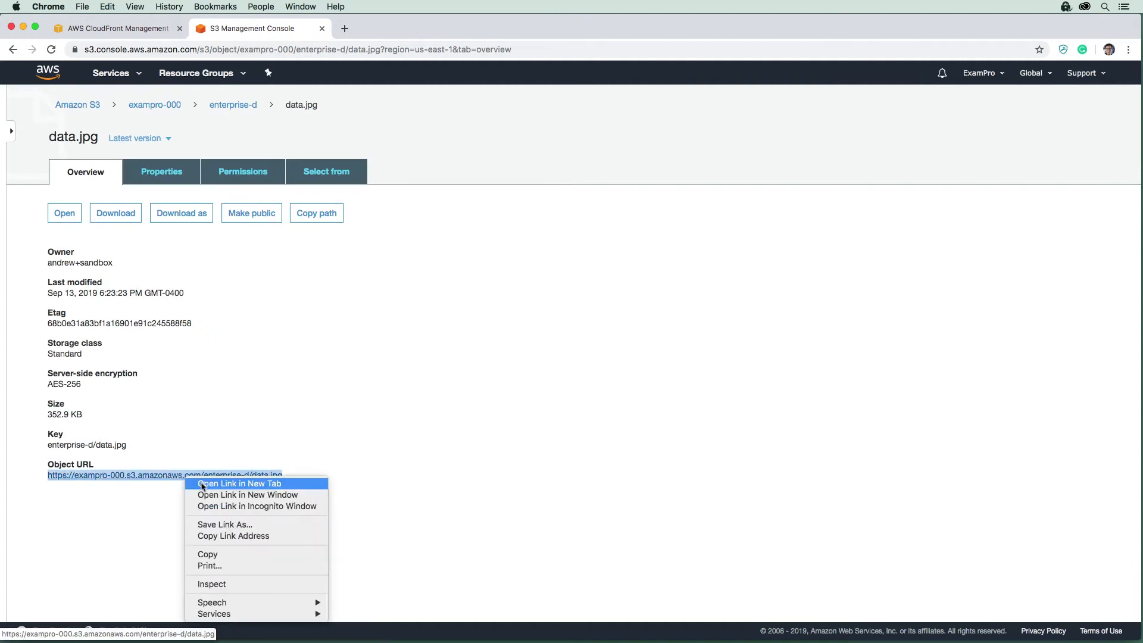
click(240, 483)
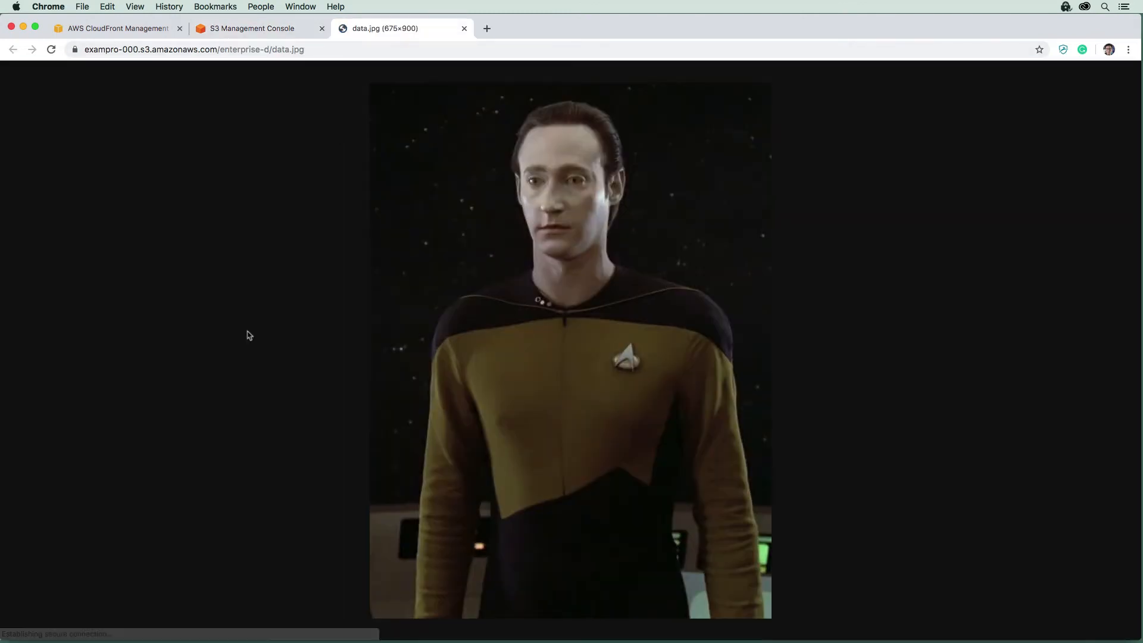
click(179, 50)
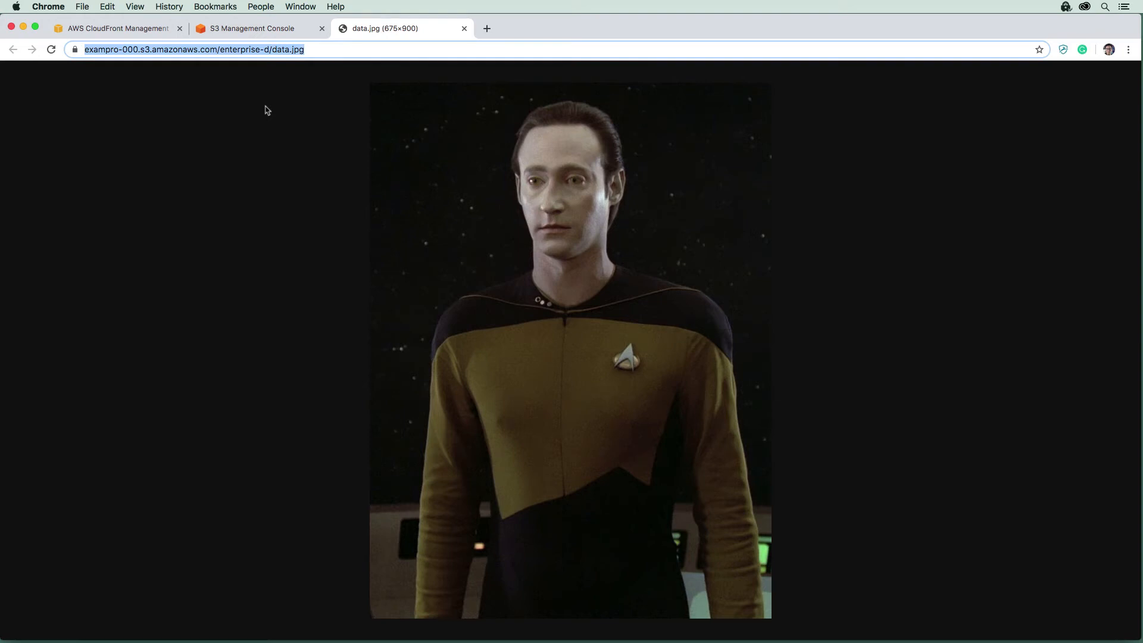
mouse_move(180, 90)
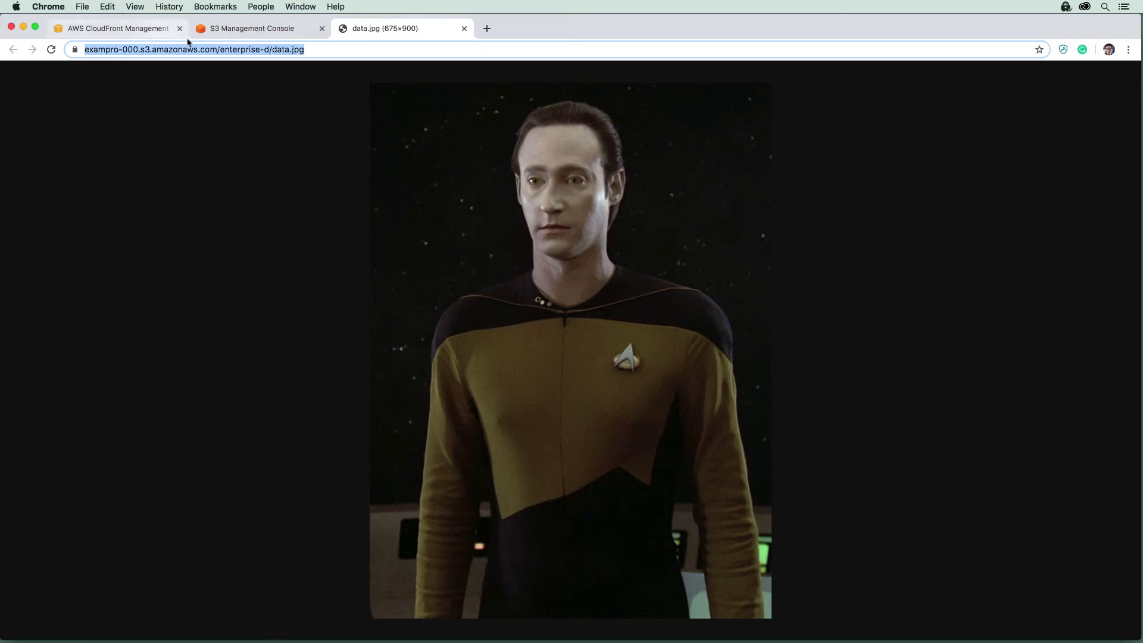
click(113, 29)
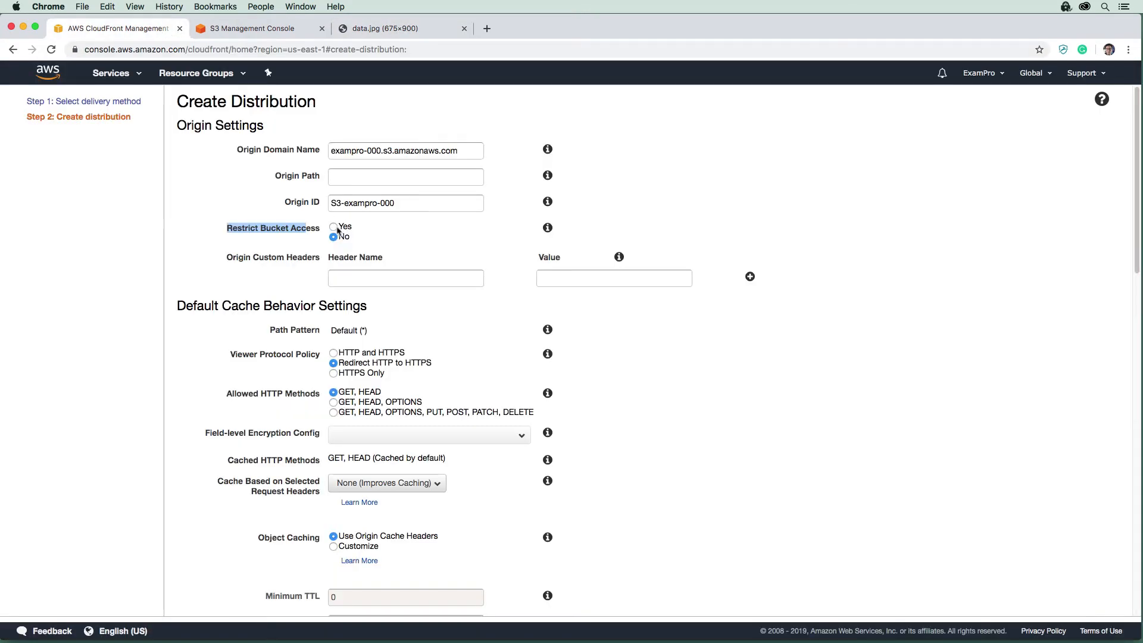
Toggle Restrict Bucket Access on and back off, leaving bucket access unrestricted
click(333, 226)
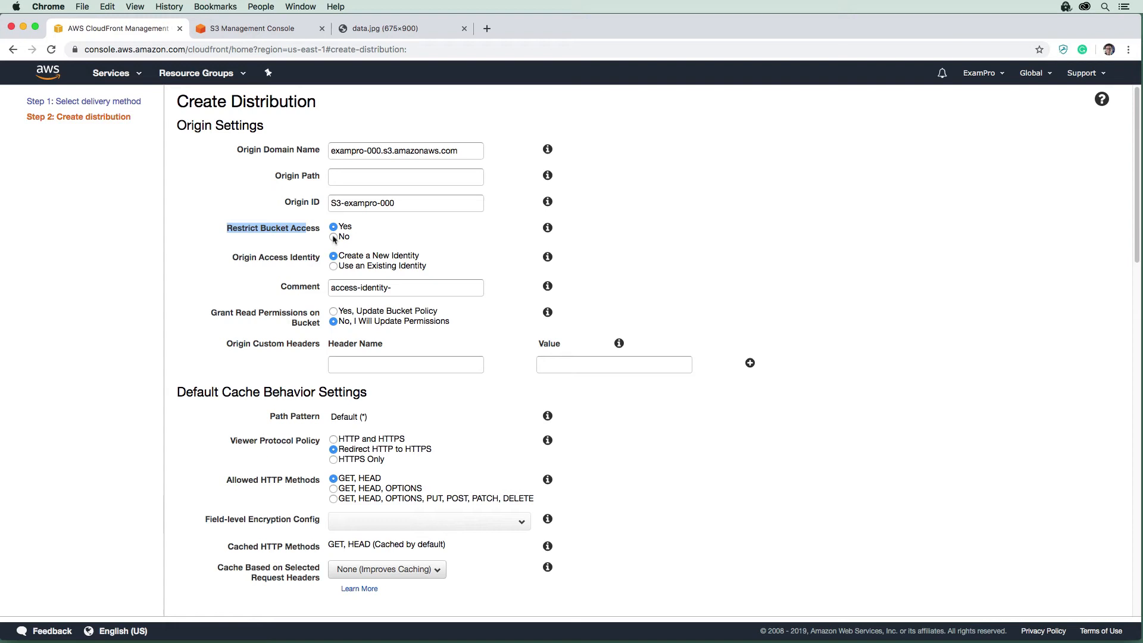
click(333, 236)
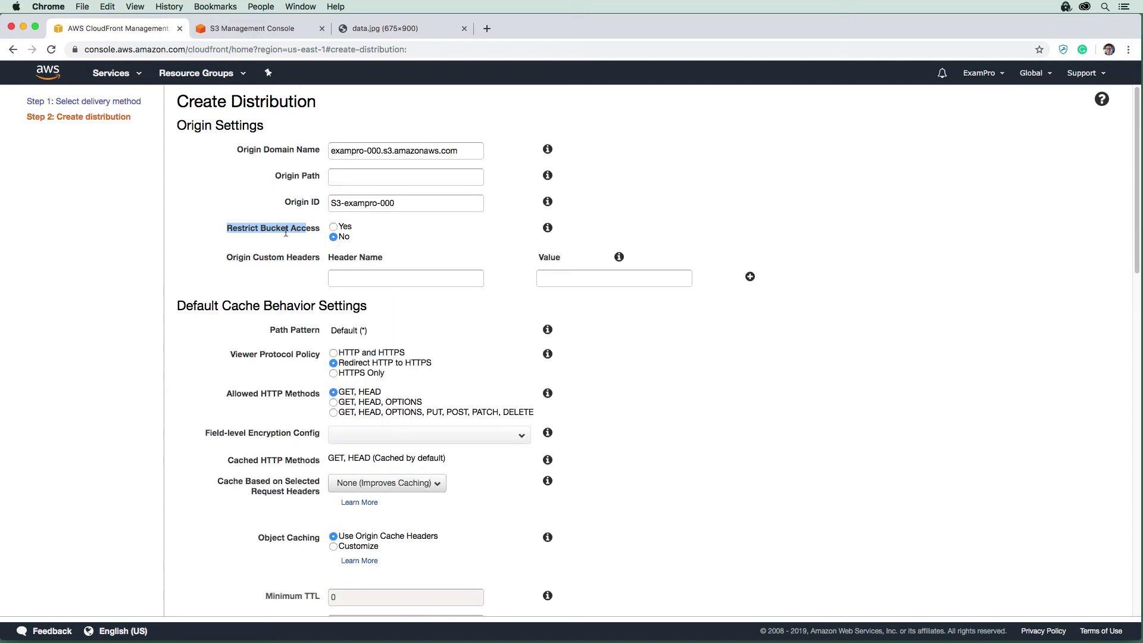
scroll(down, 3)
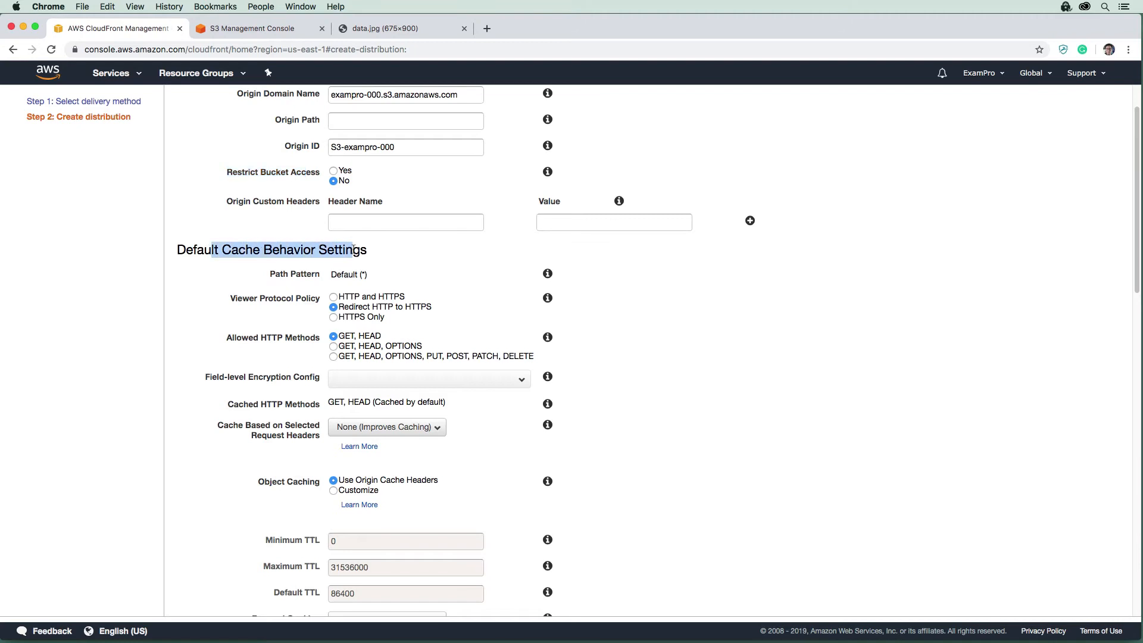
scroll(down, 3)
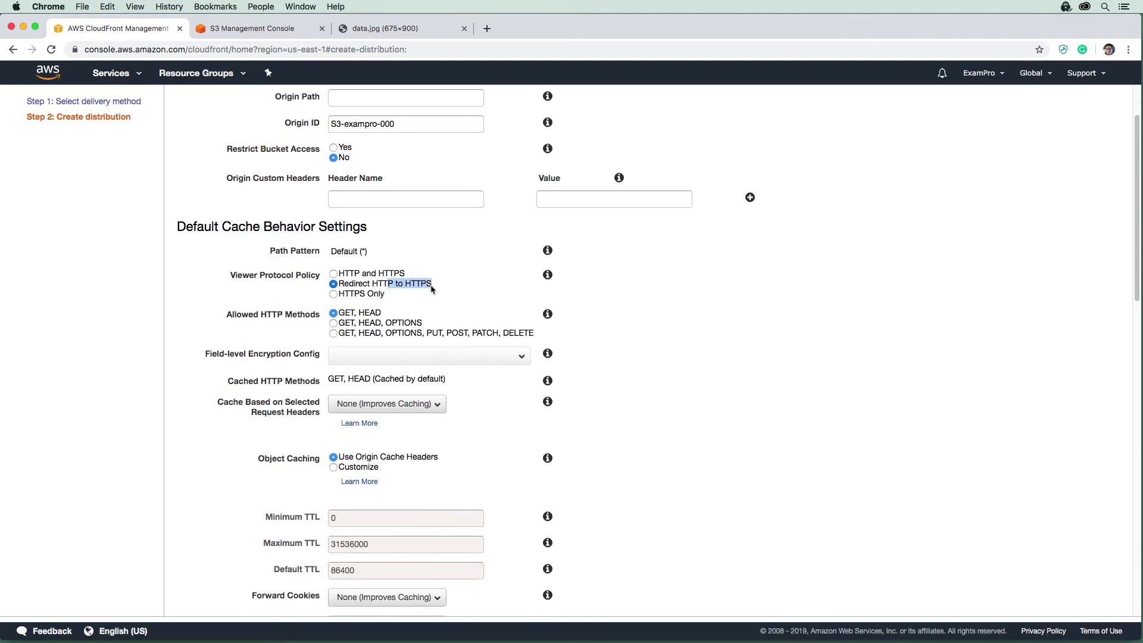
scroll(down, 3)
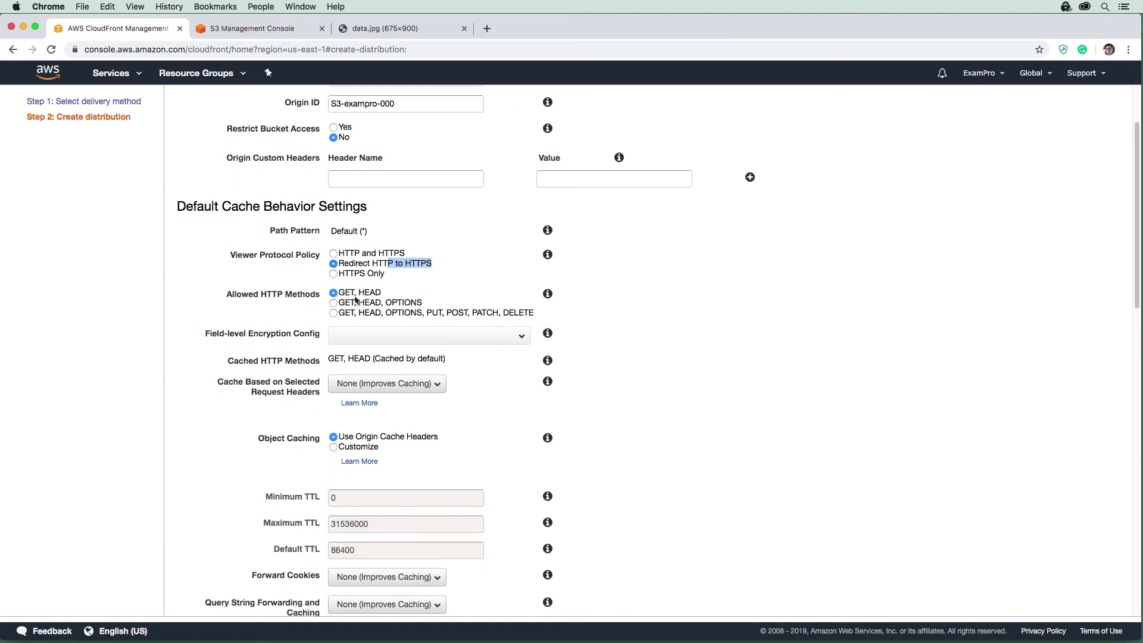
mouse_move(413, 314)
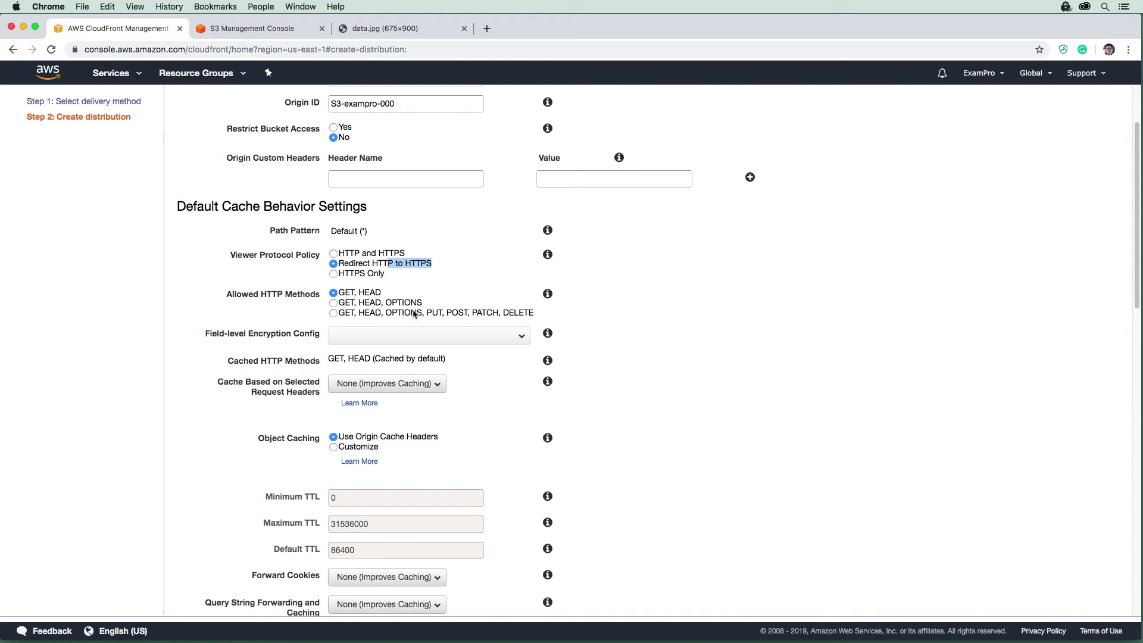
scroll(down, 3)
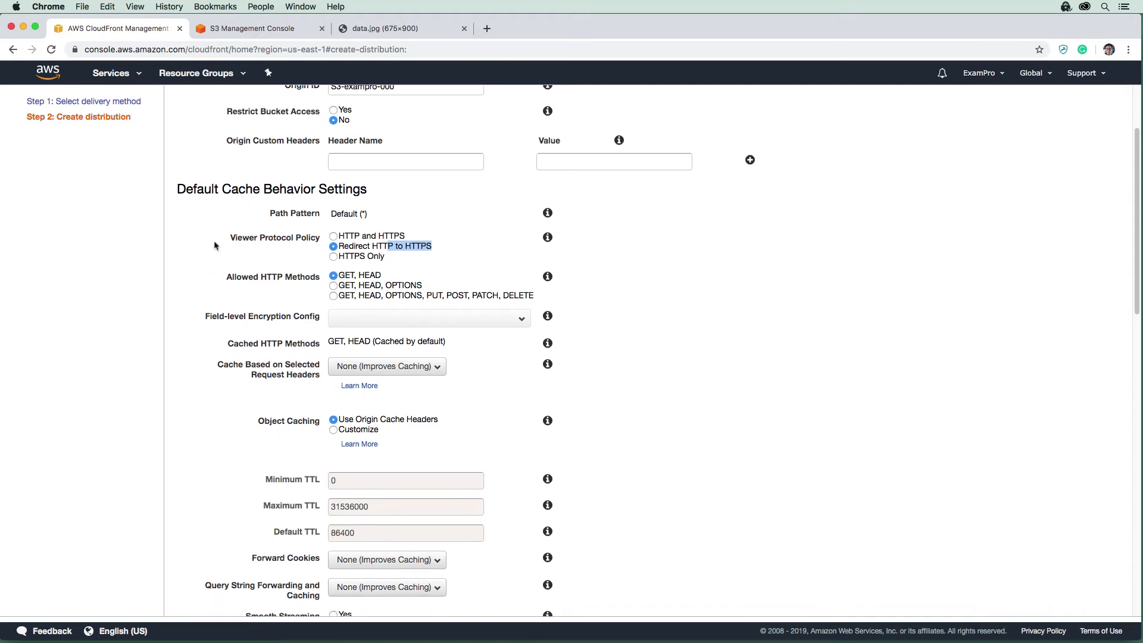
scroll(down, 3)
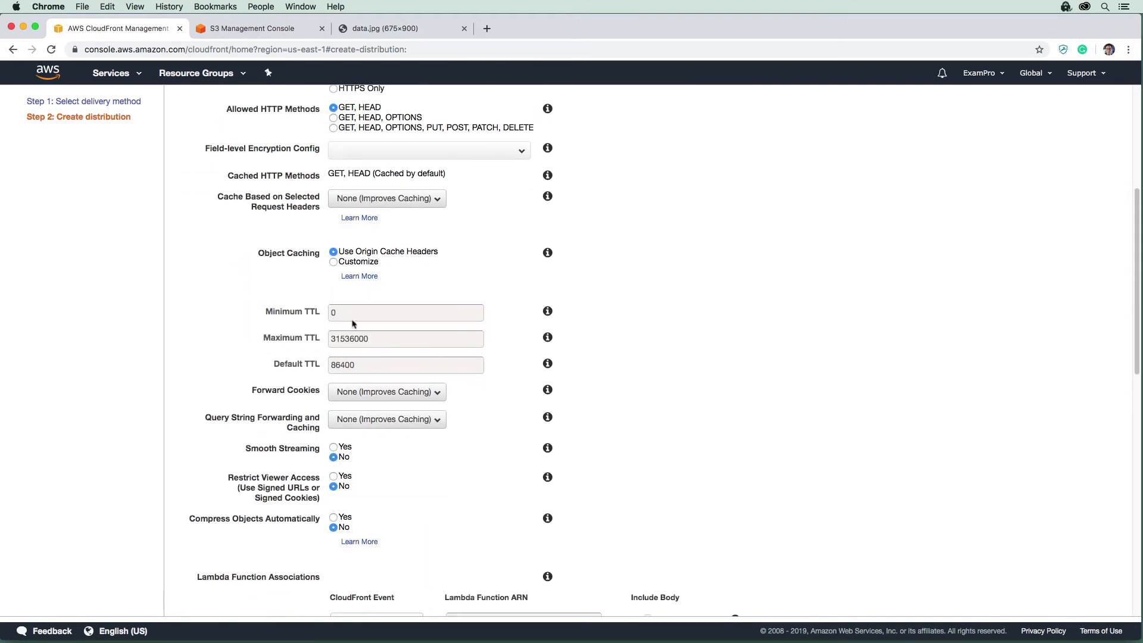
scroll(down, 3)
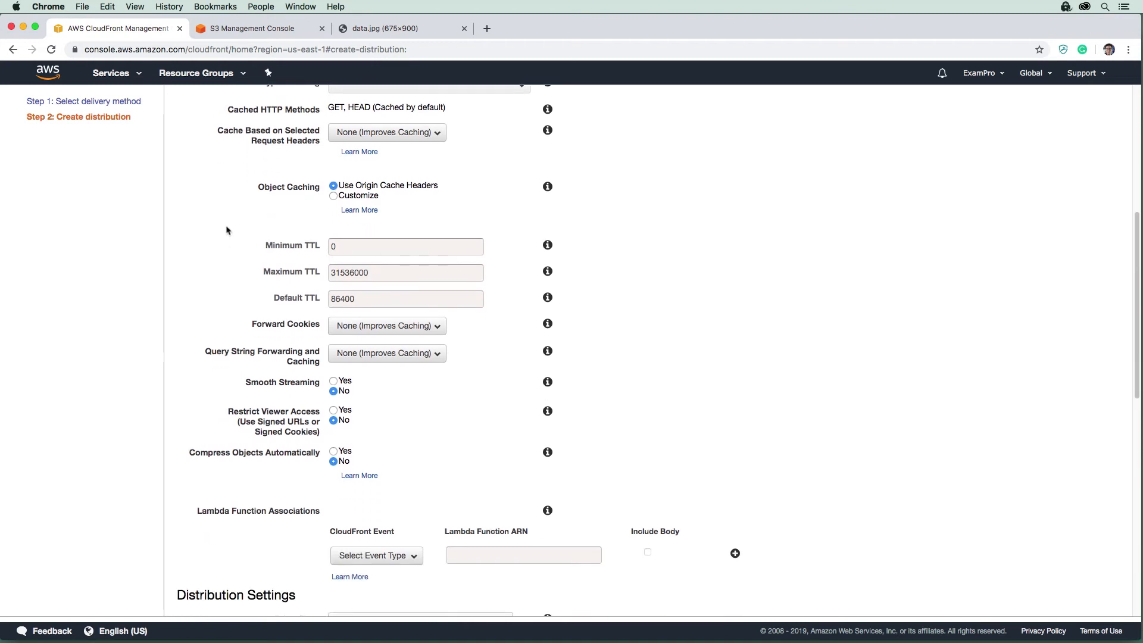
scroll(down, 3)
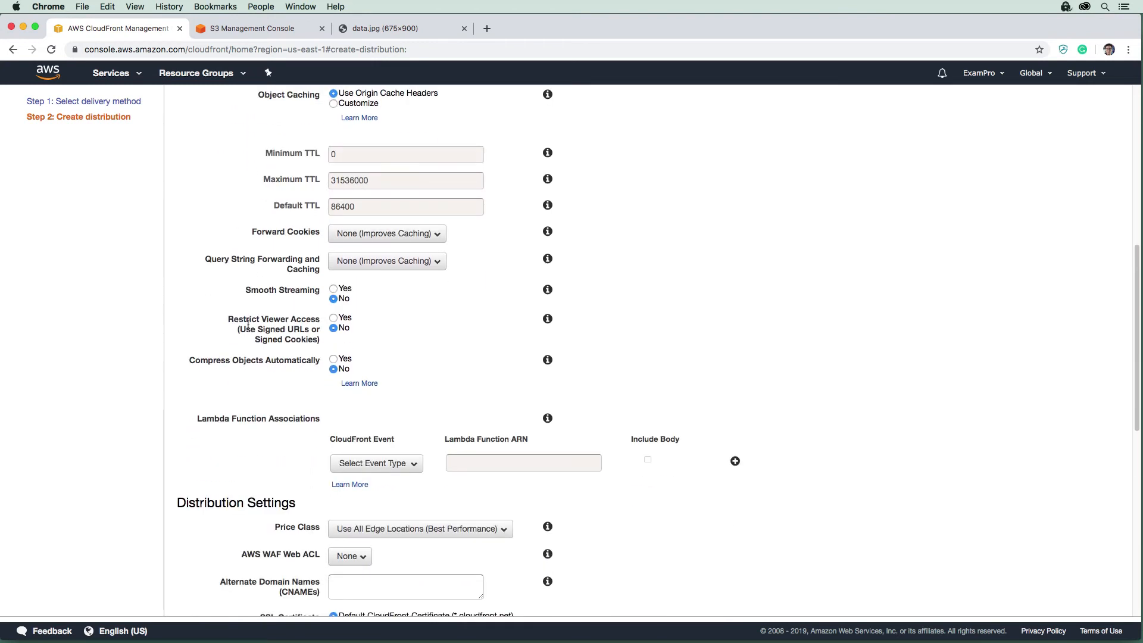
mouse_move(285, 331)
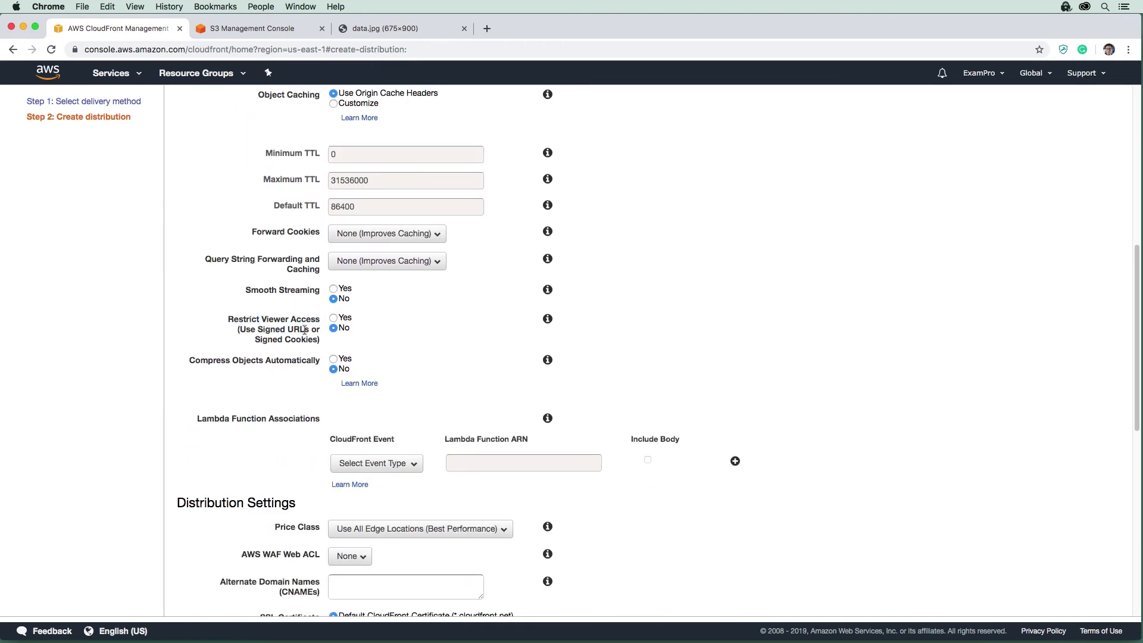
mouse_move(255, 328)
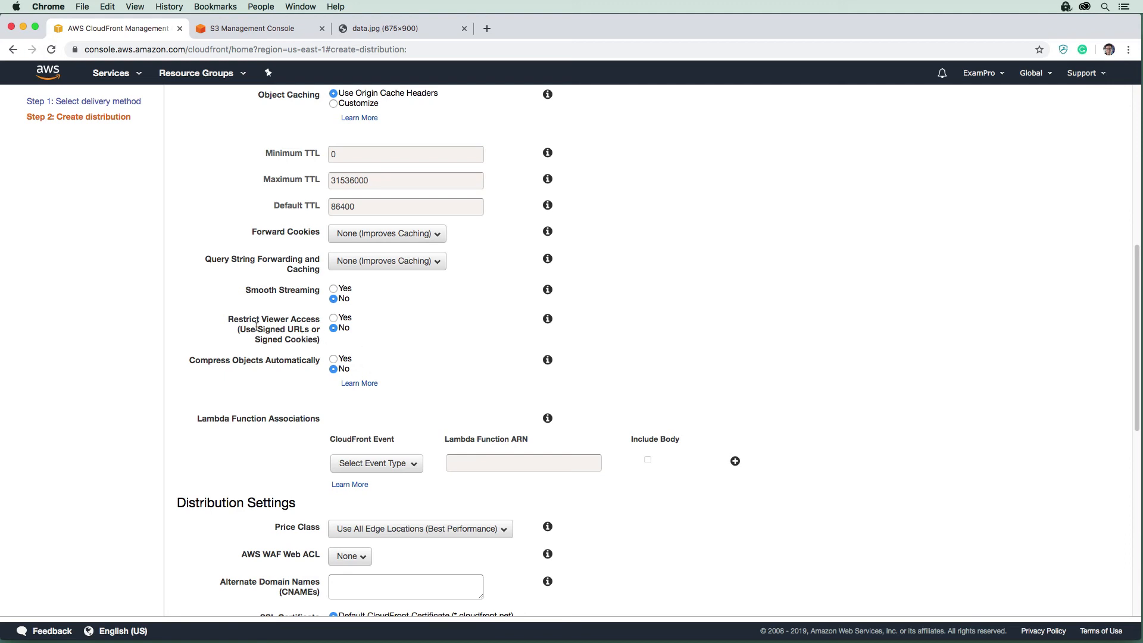
Toggle Restrict Viewer Access (signed URLs/cookies) to Yes and back to No
double_click(274, 339)
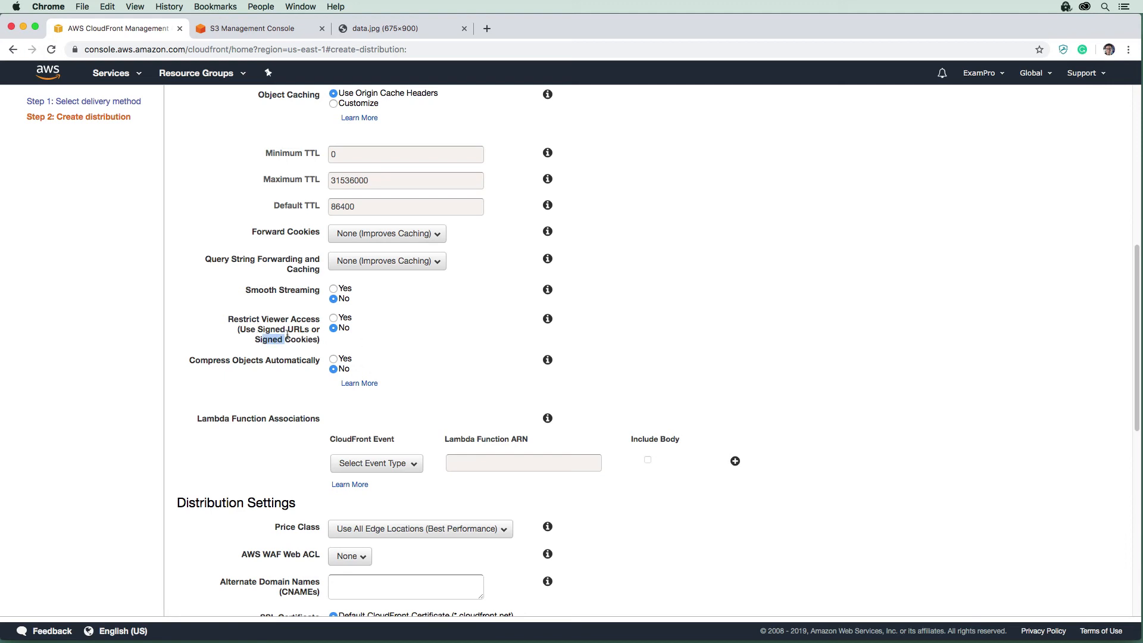
click(333, 318)
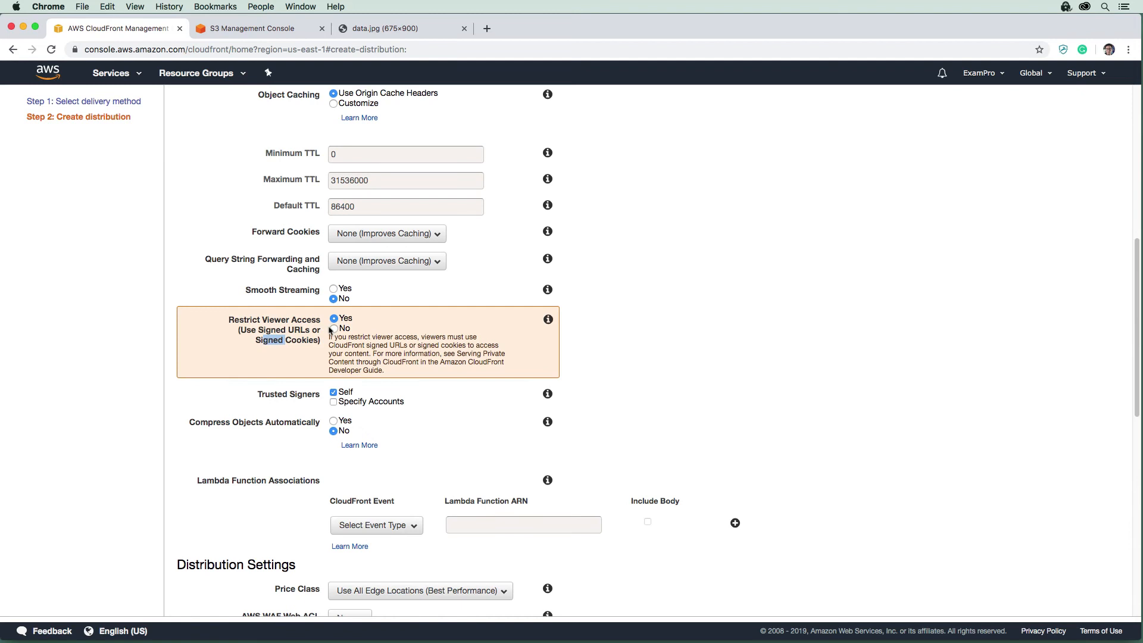
click(334, 329)
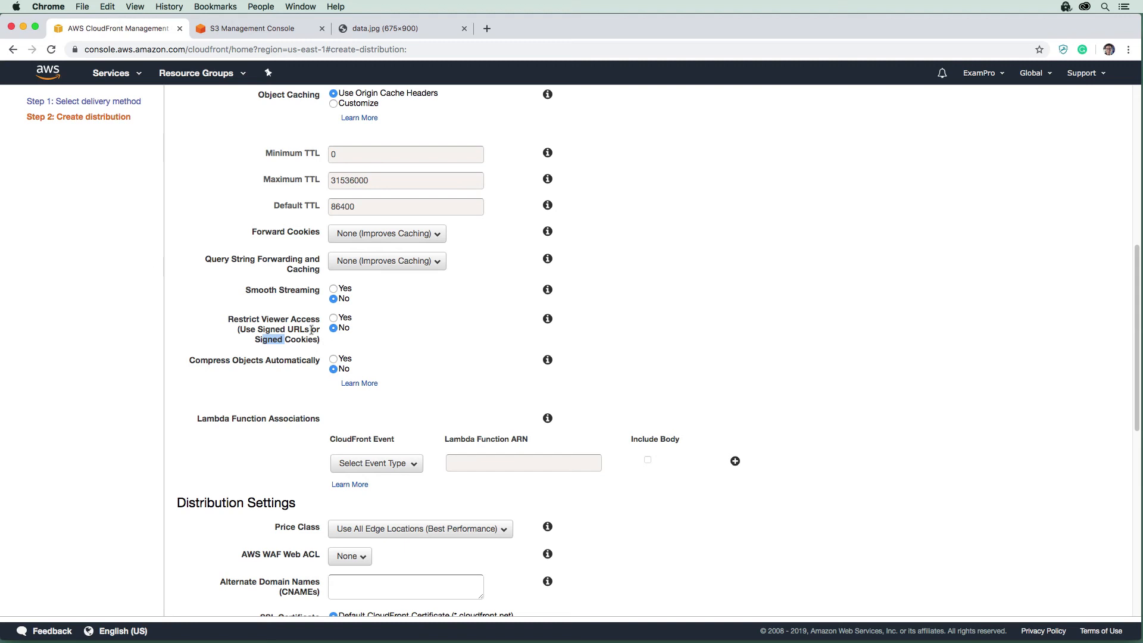
Set the Price Class to Use Only U.S., Canada and Europe
scroll(down, 3)
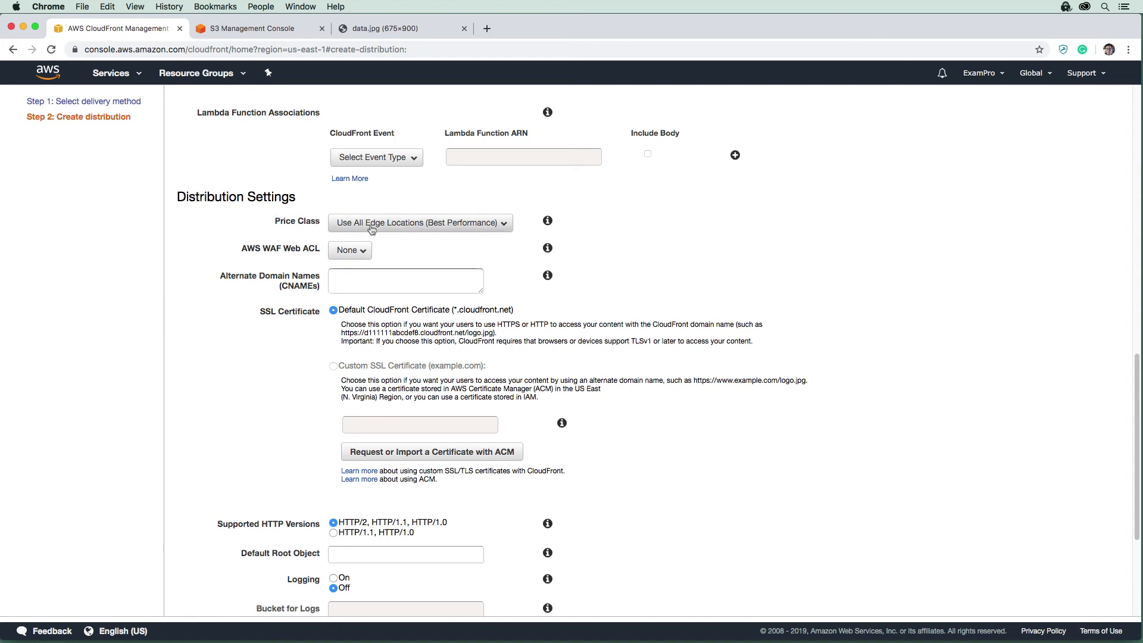
click(419, 223)
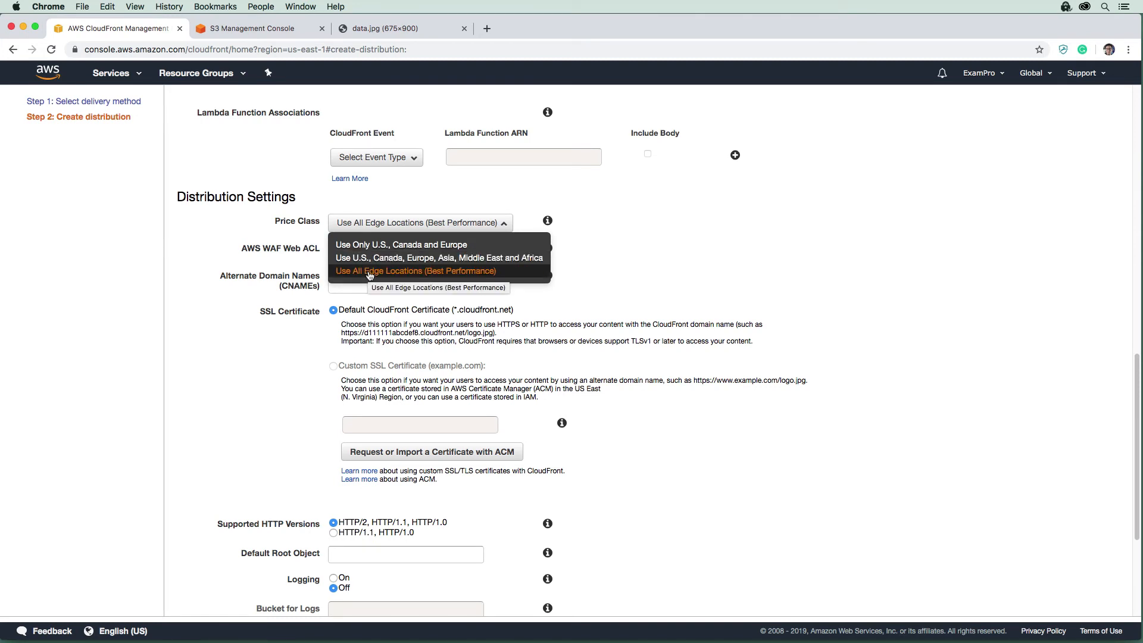
mouse_move(391, 257)
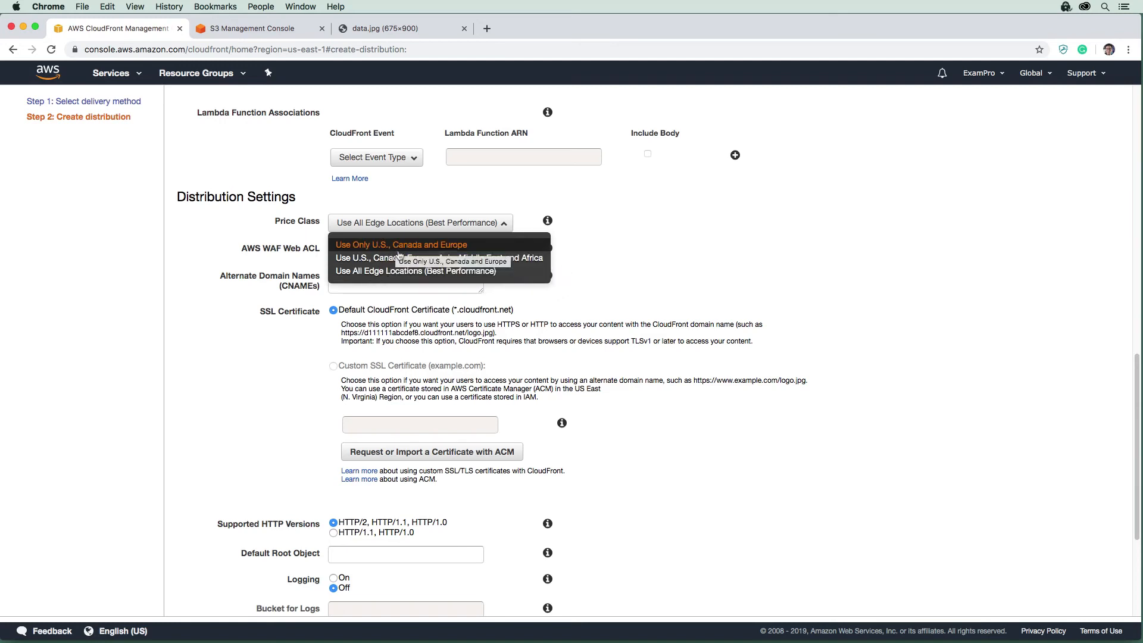
mouse_move(436, 254)
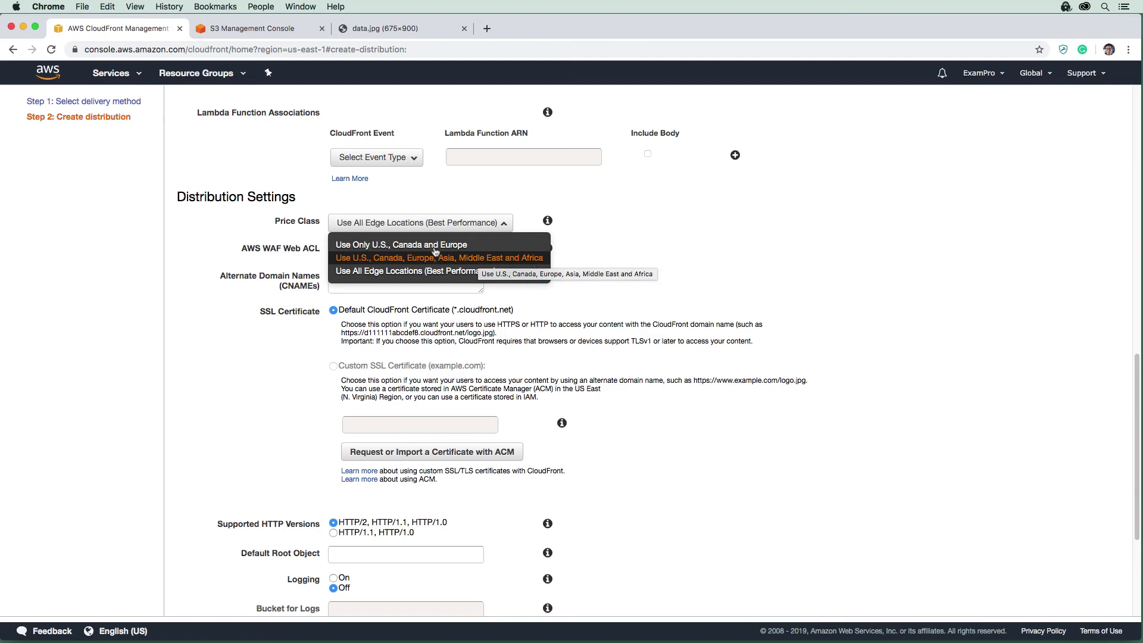
click(400, 245)
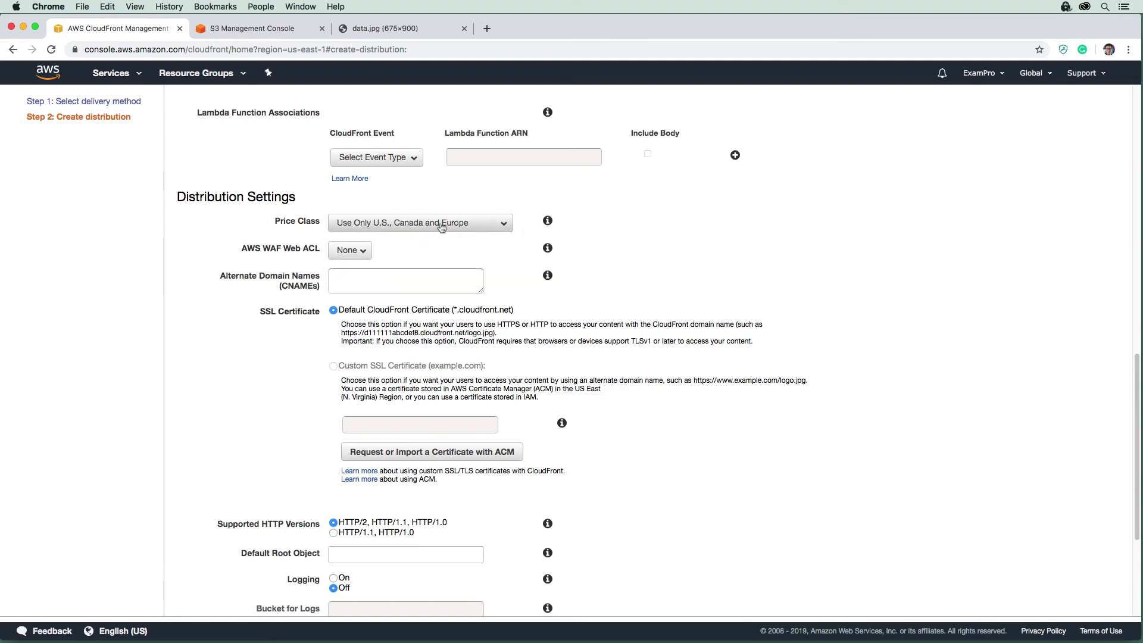
mouse_move(395, 234)
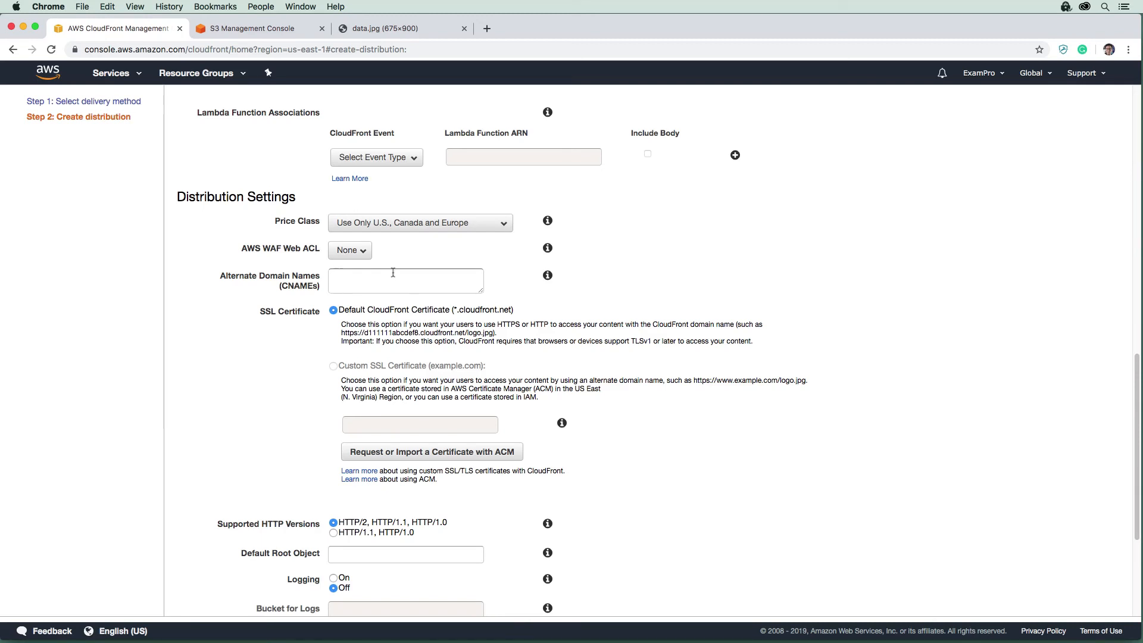
click(406, 279)
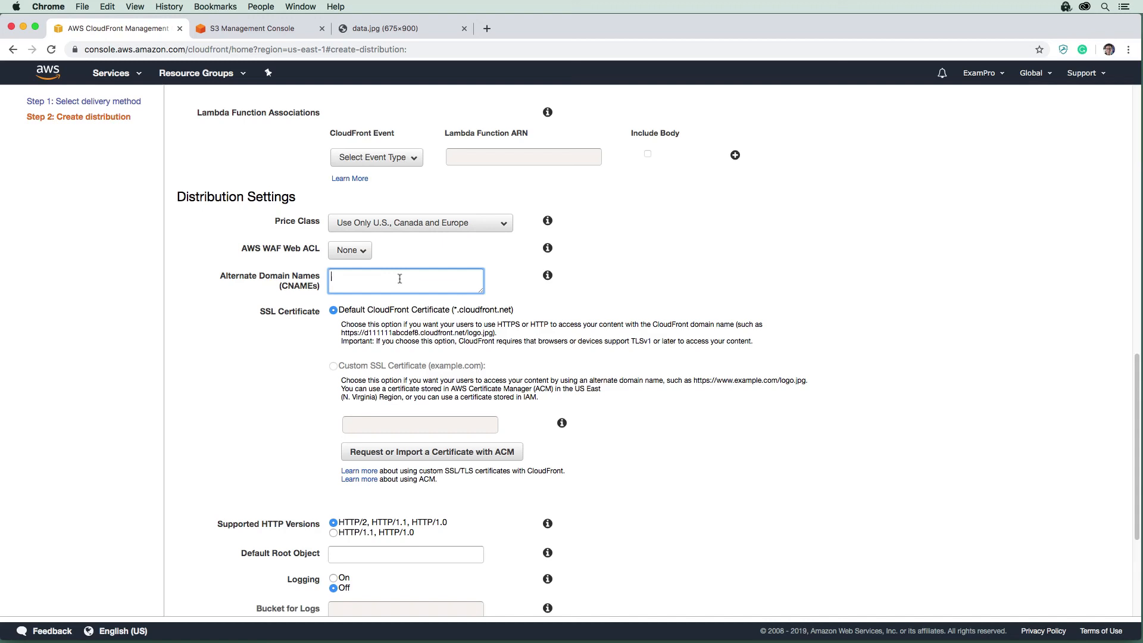
mouse_move(533, 281)
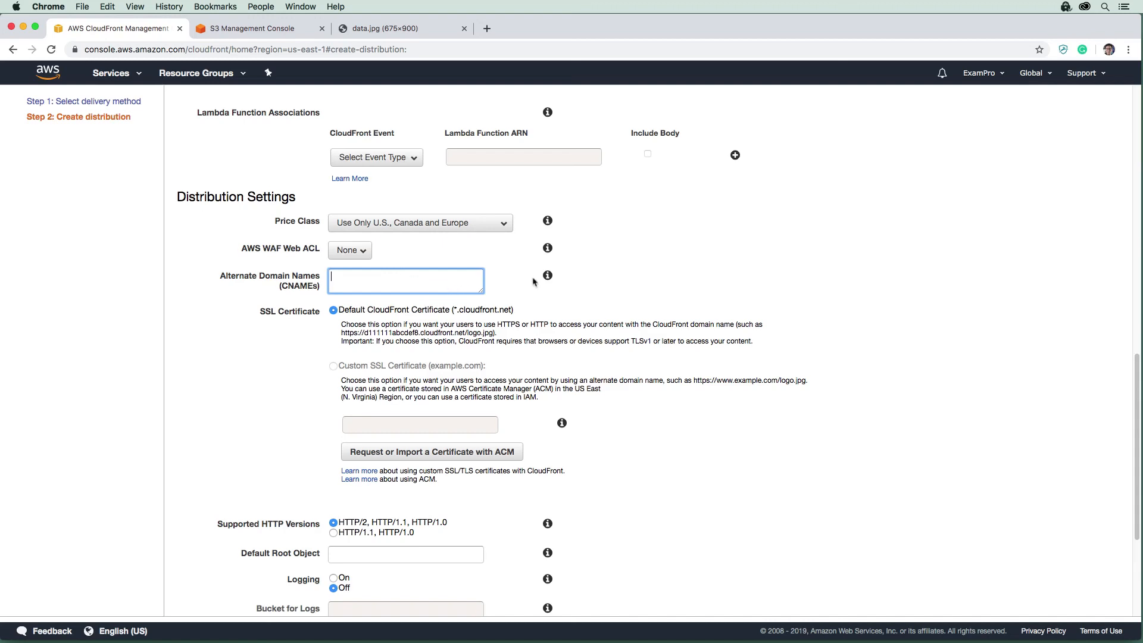
mouse_move(378, 245)
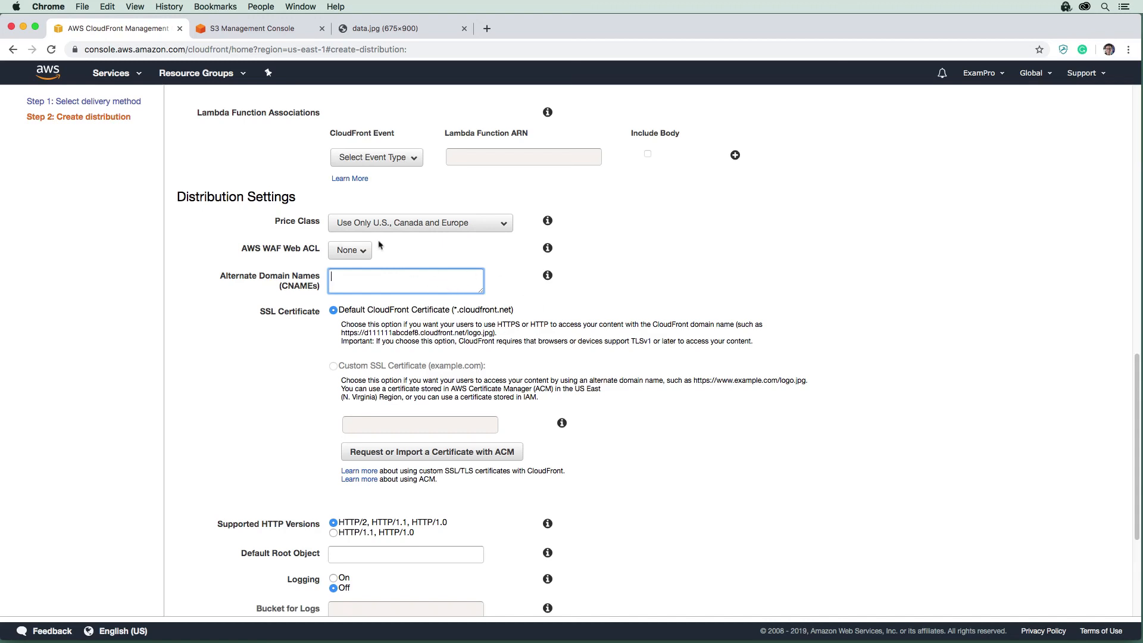
scroll(down, 3)
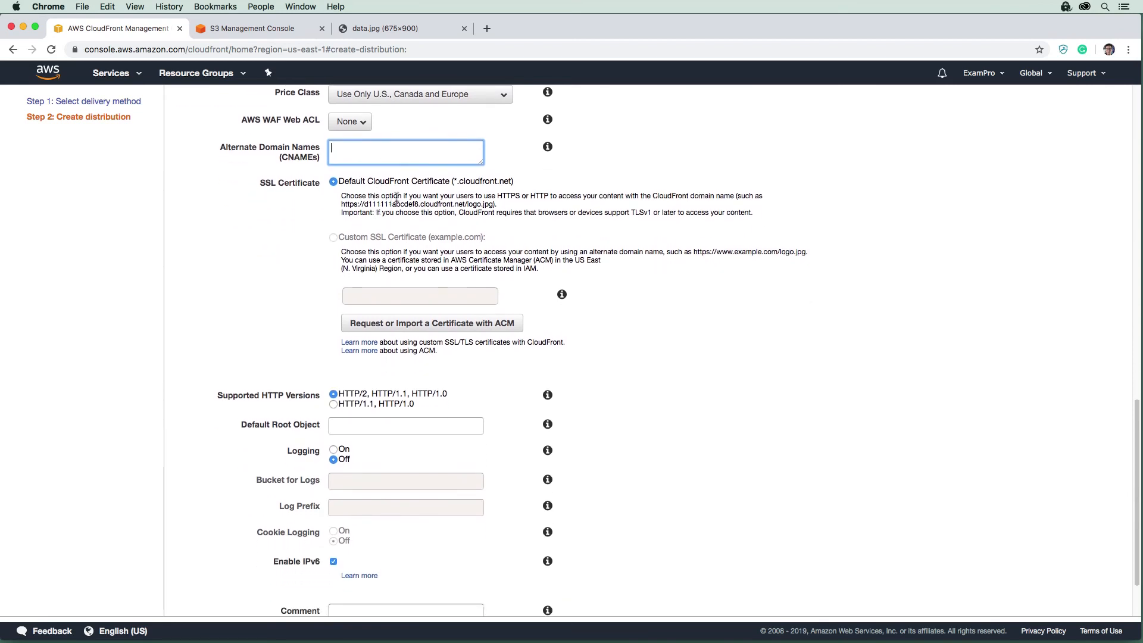
scroll(down, 3)
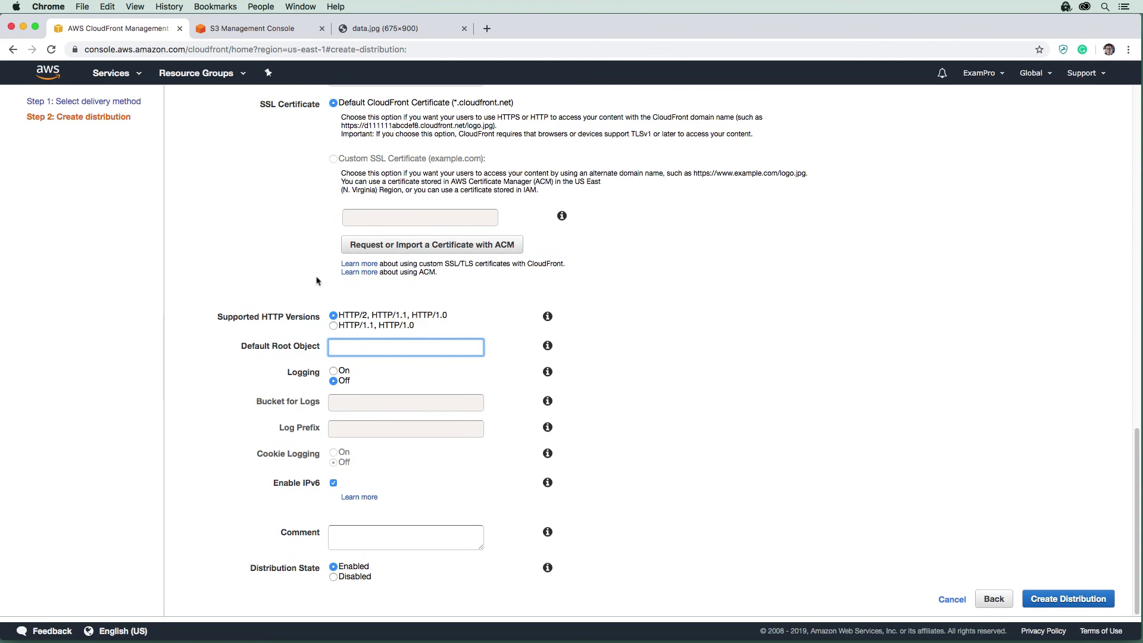
scroll(up, 3)
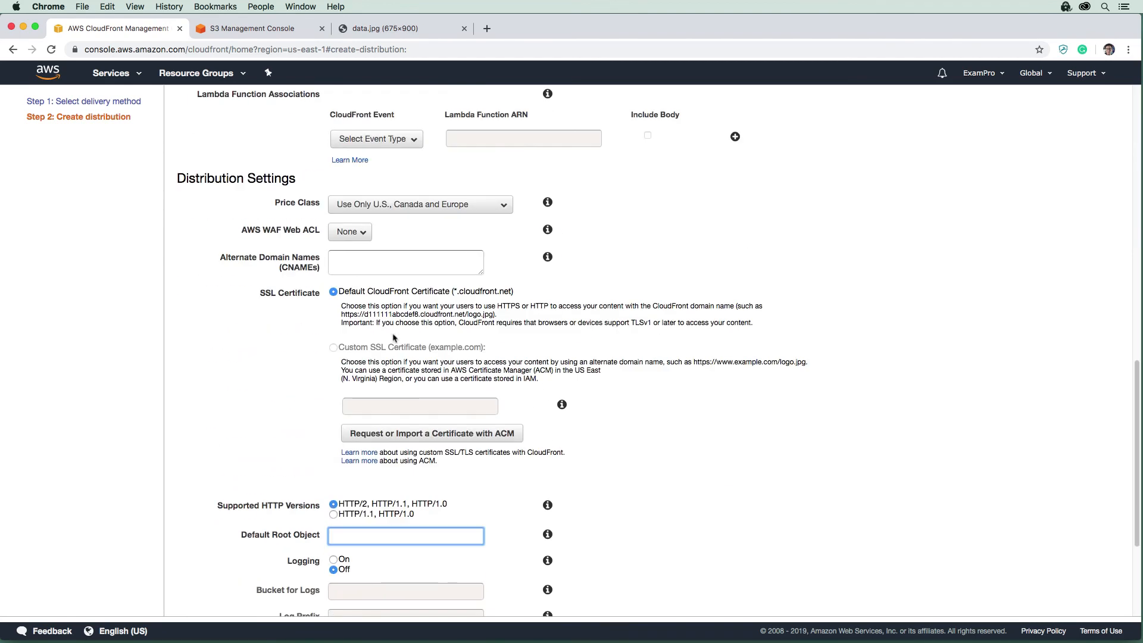
scroll(down, 3)
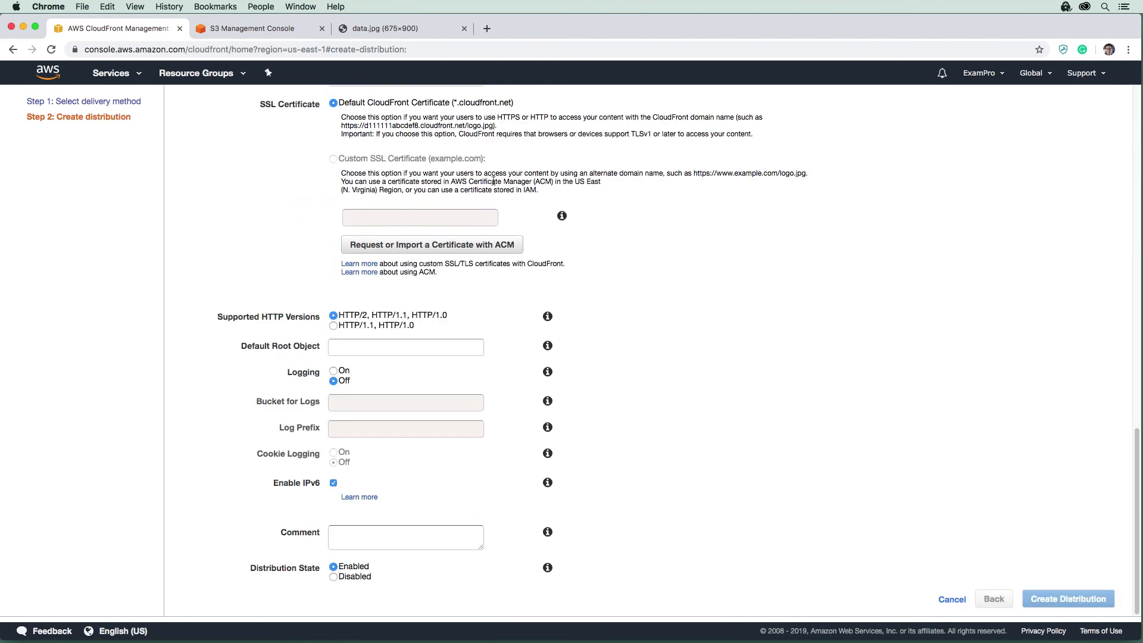
Create the distribution, now listed with exampro-000 origin and In Progress status
click(1069, 597)
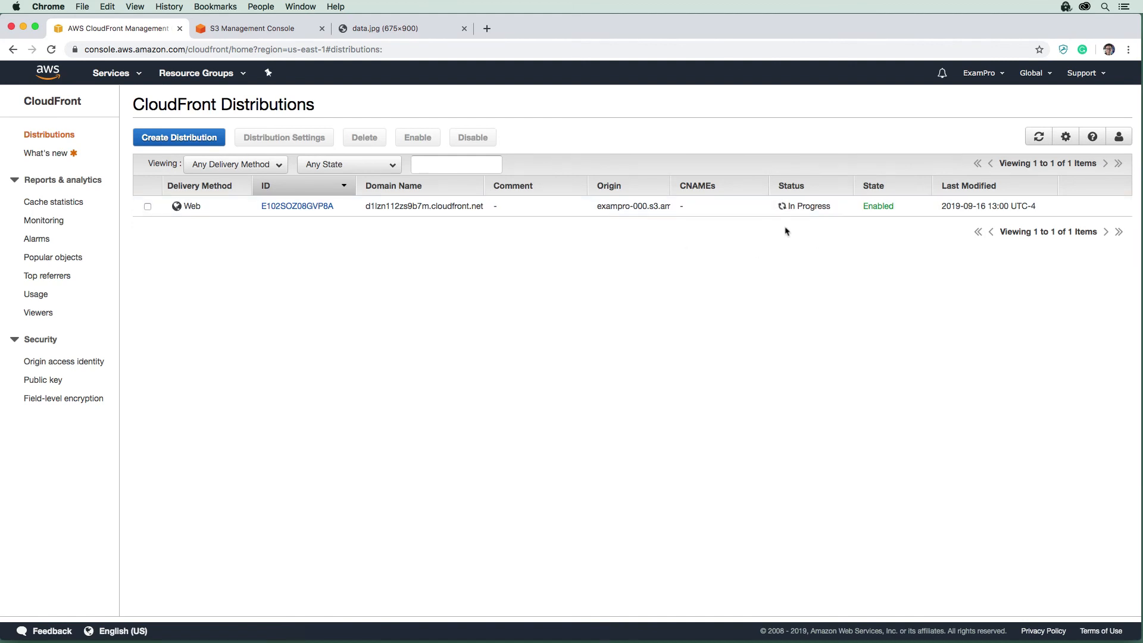
mouse_move(802, 186)
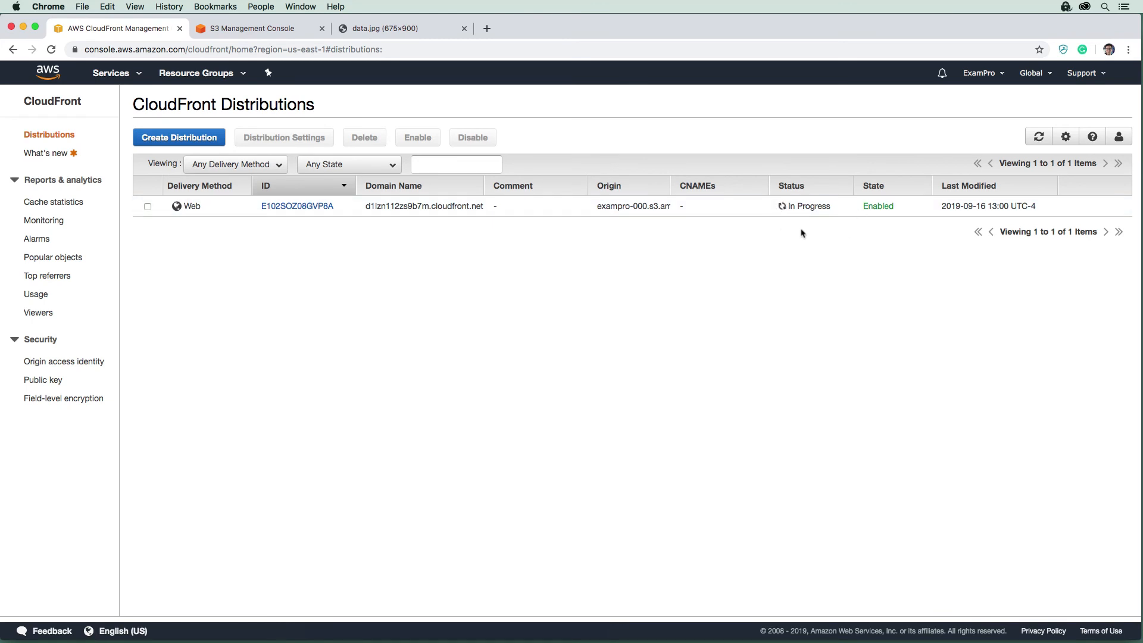
mouse_move(821, 222)
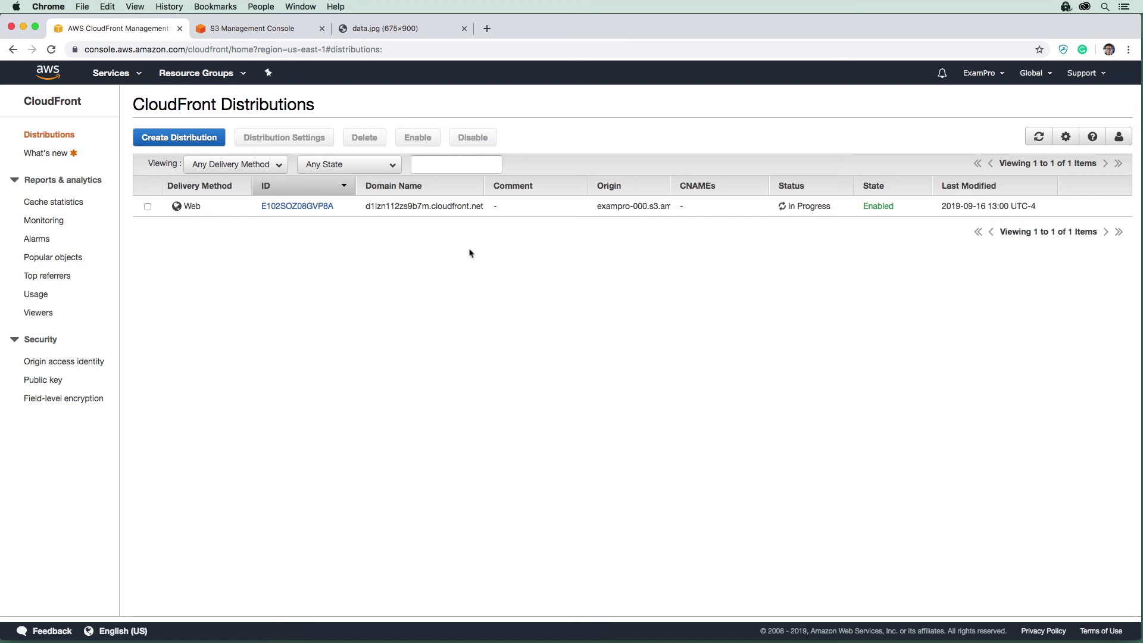
mouse_move(626, 263)
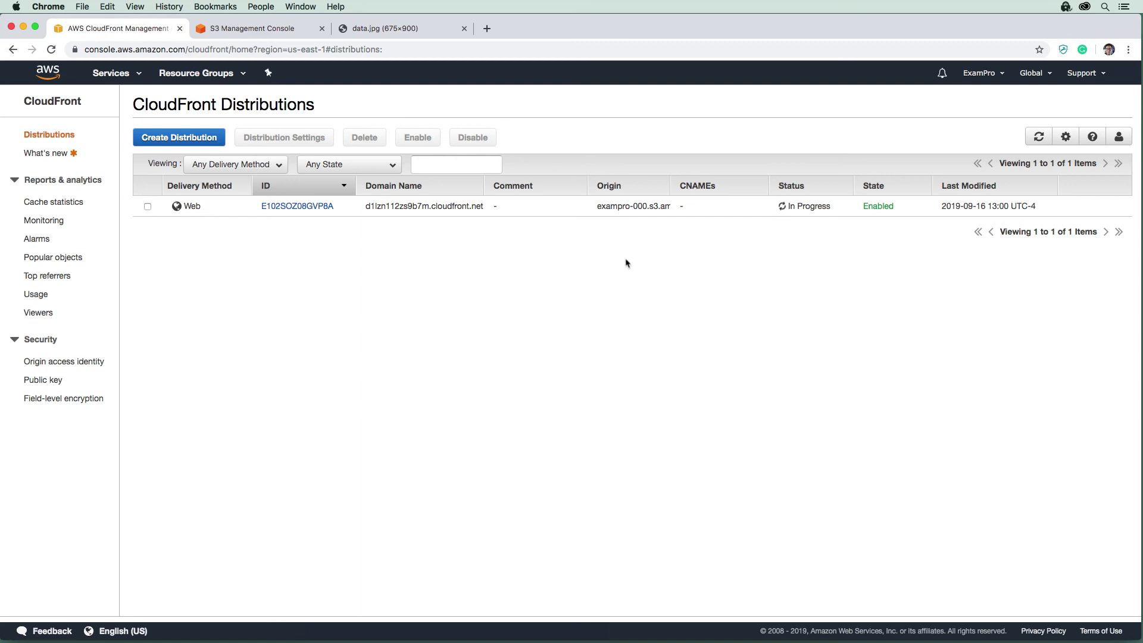